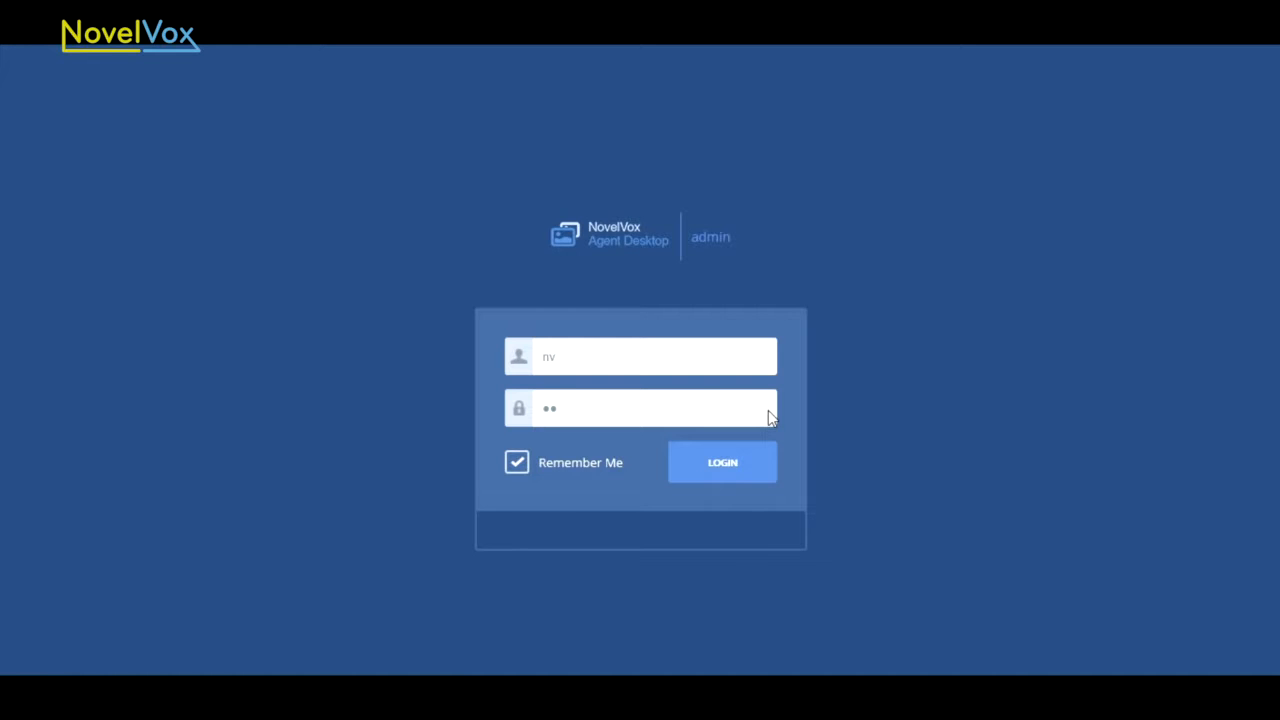
mouse_move(640, 357)
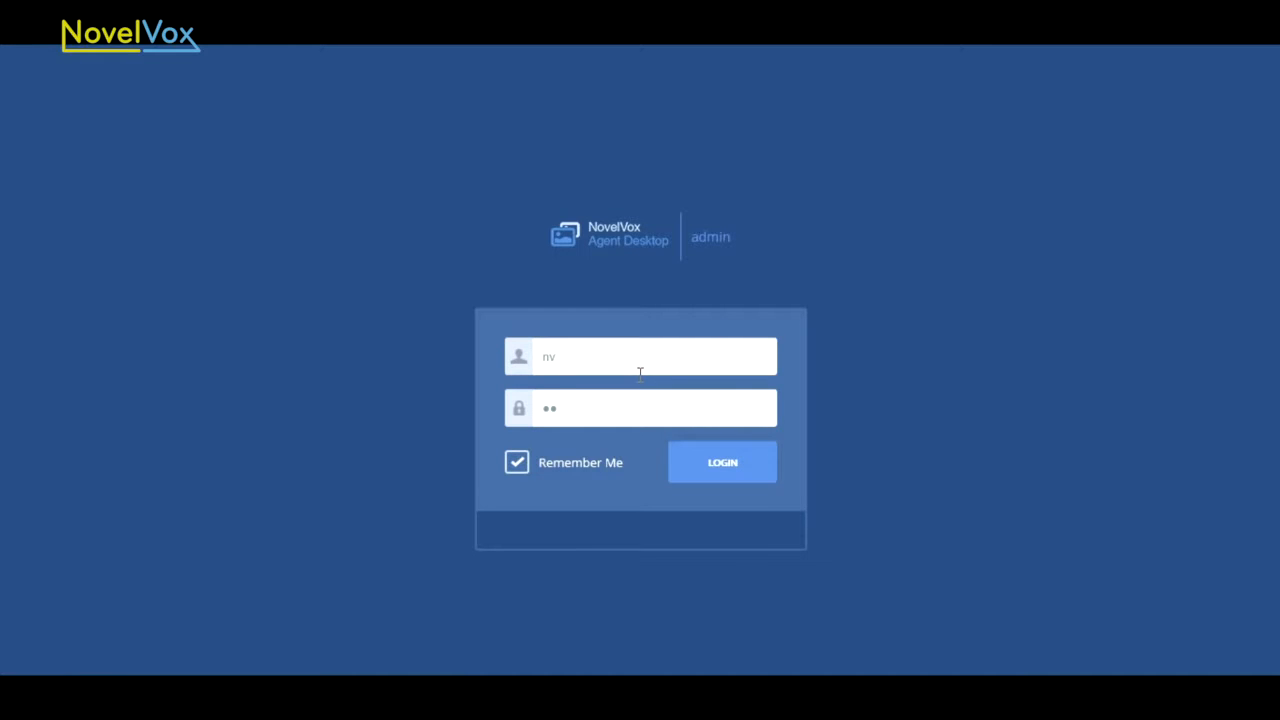
mouse_move(399, 505)
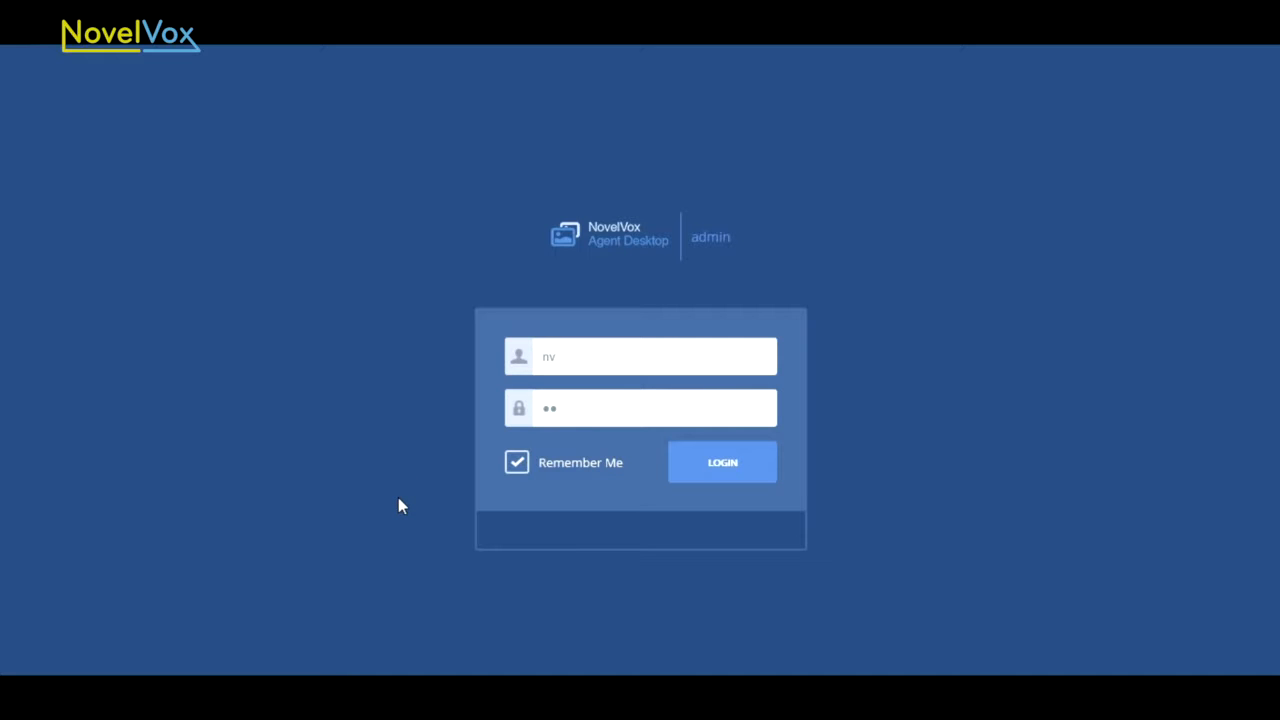
mouse_move(500, 479)
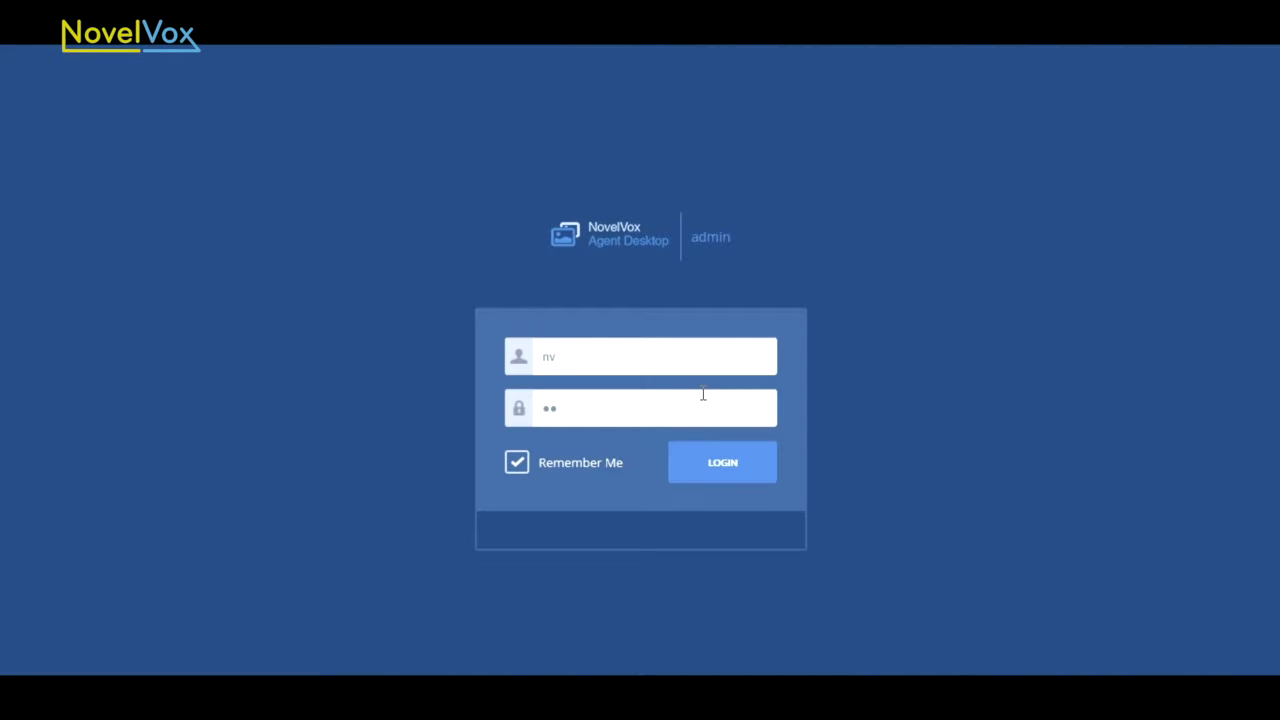
mouse_move(718, 343)
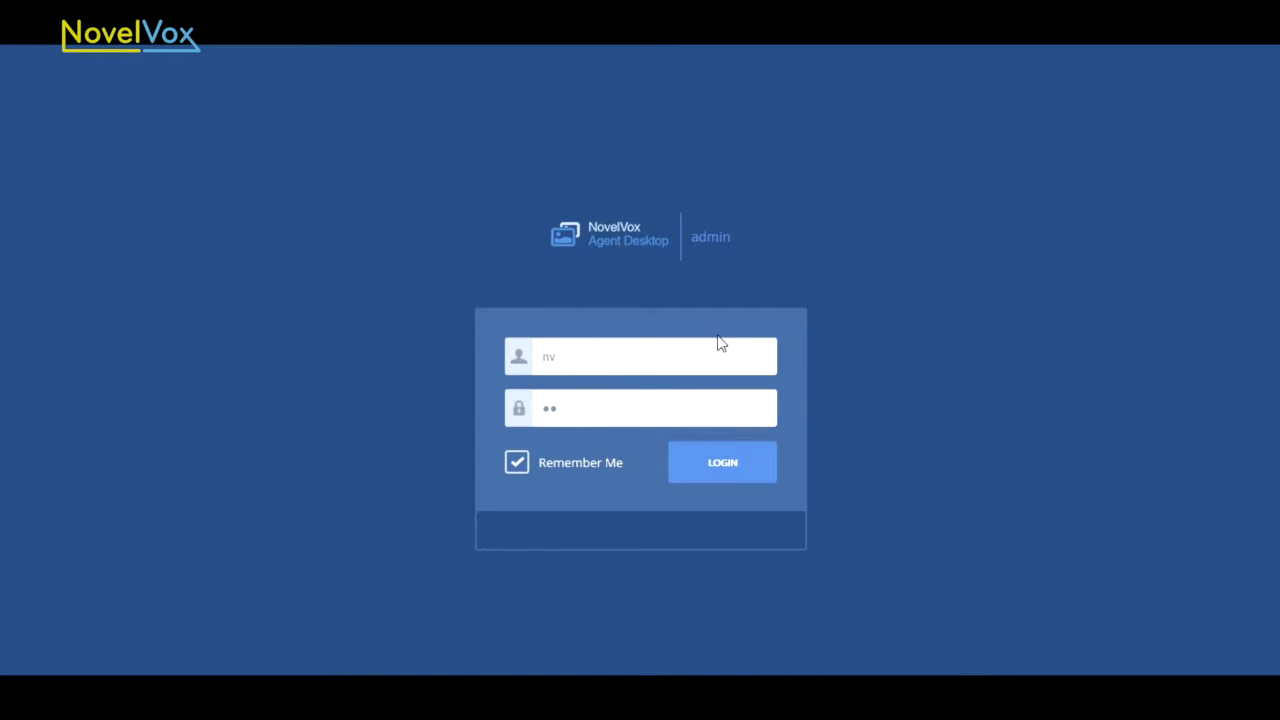
- Submit the admin login using the remembered username and password
left_click(722, 462)
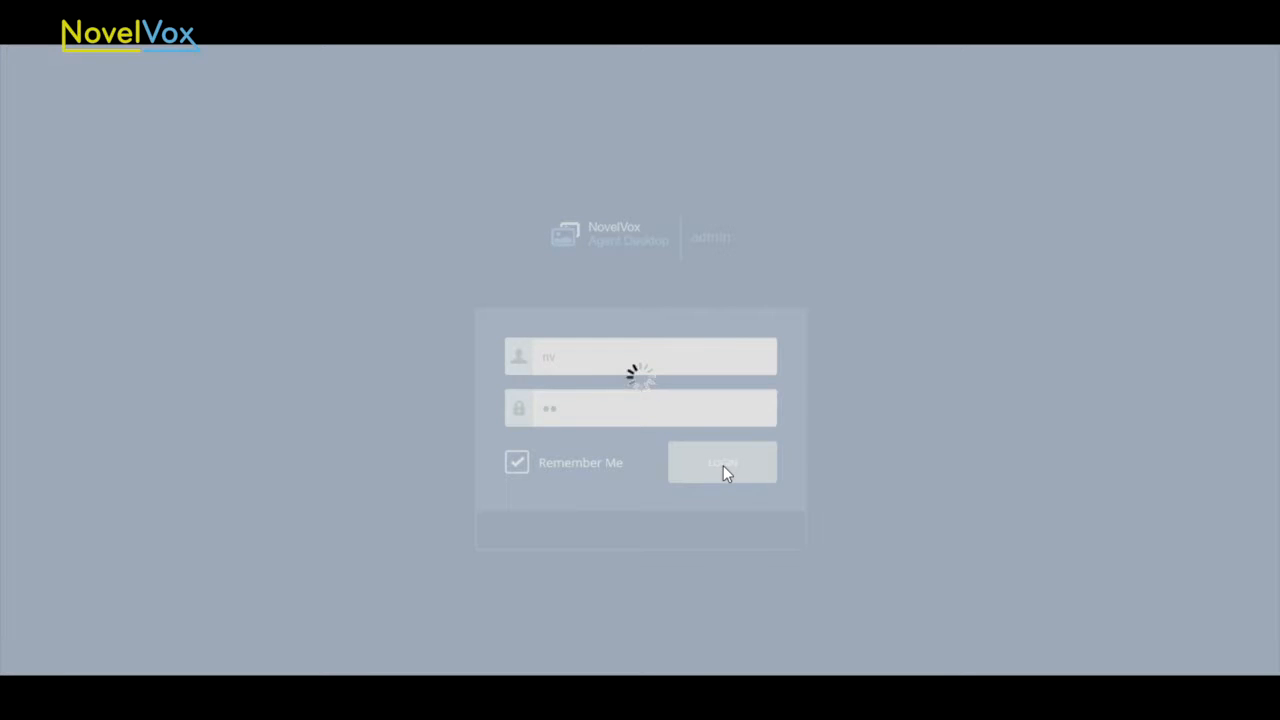
- Open the Data area's Database tab showing the three databases and their queries
left_click(722, 462)
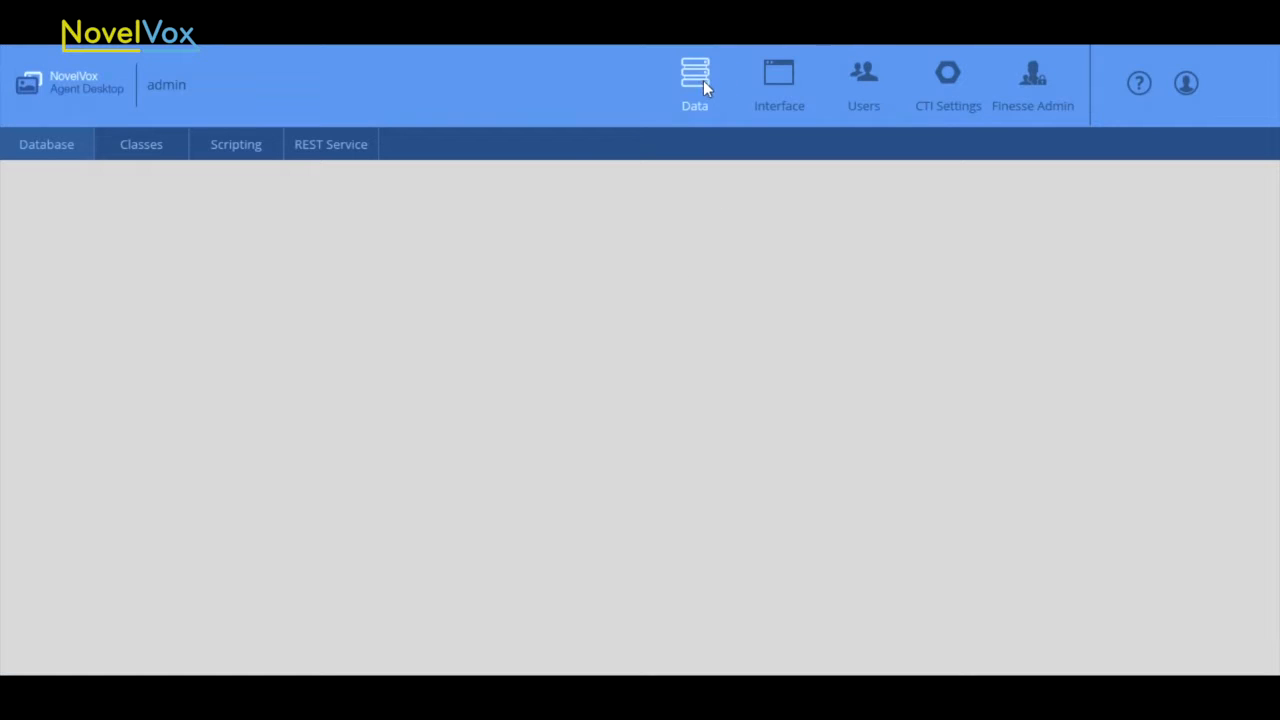
left_click(46, 144)
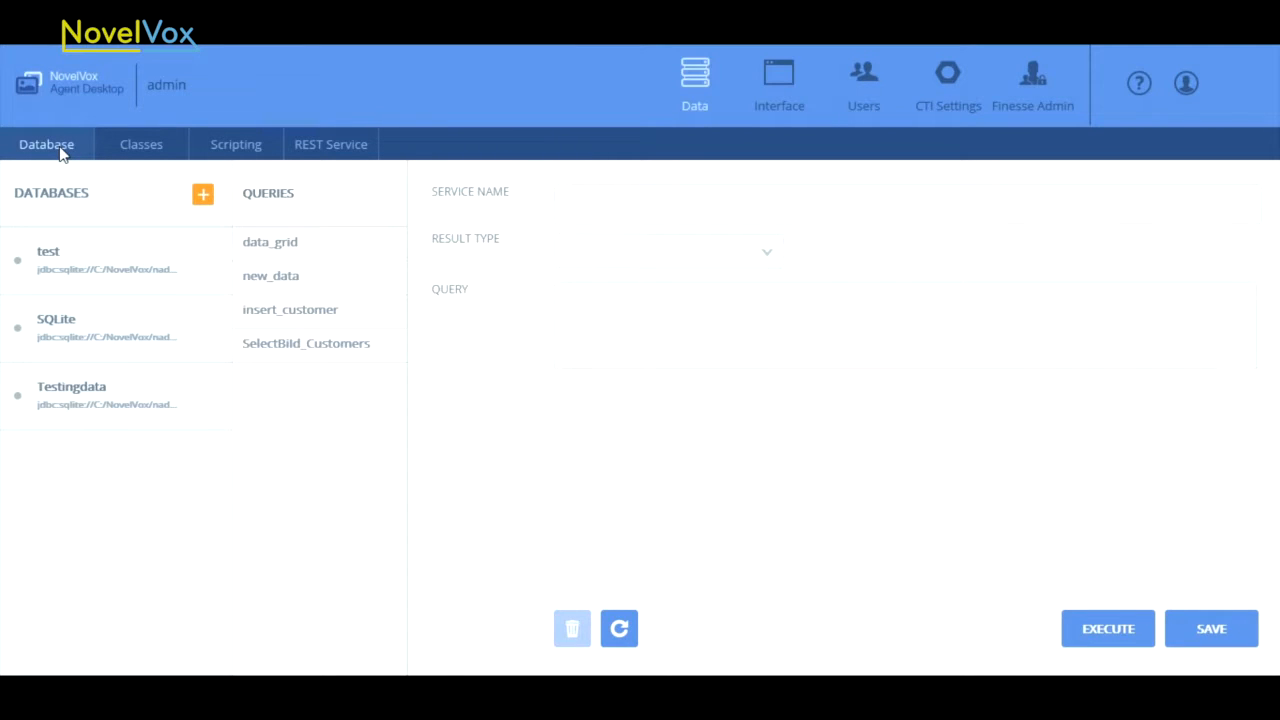
mouse_move(235, 144)
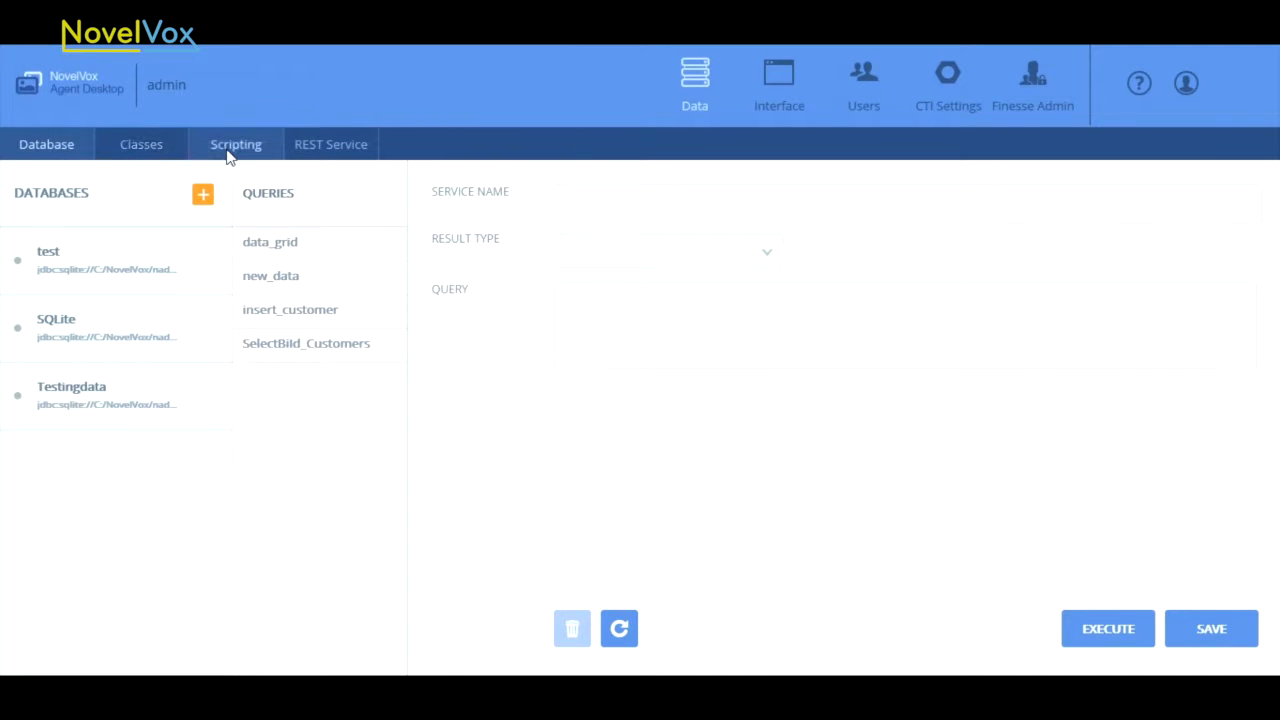
mouse_move(46, 144)
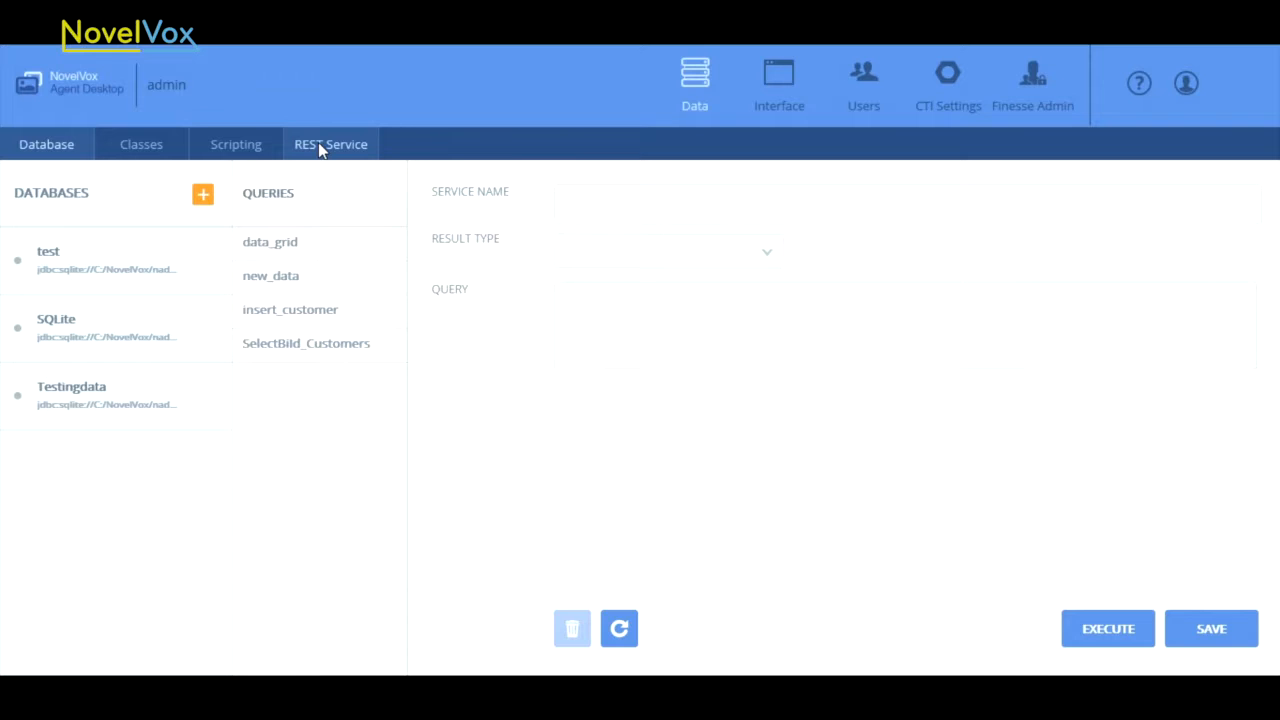
mouse_move(141, 144)
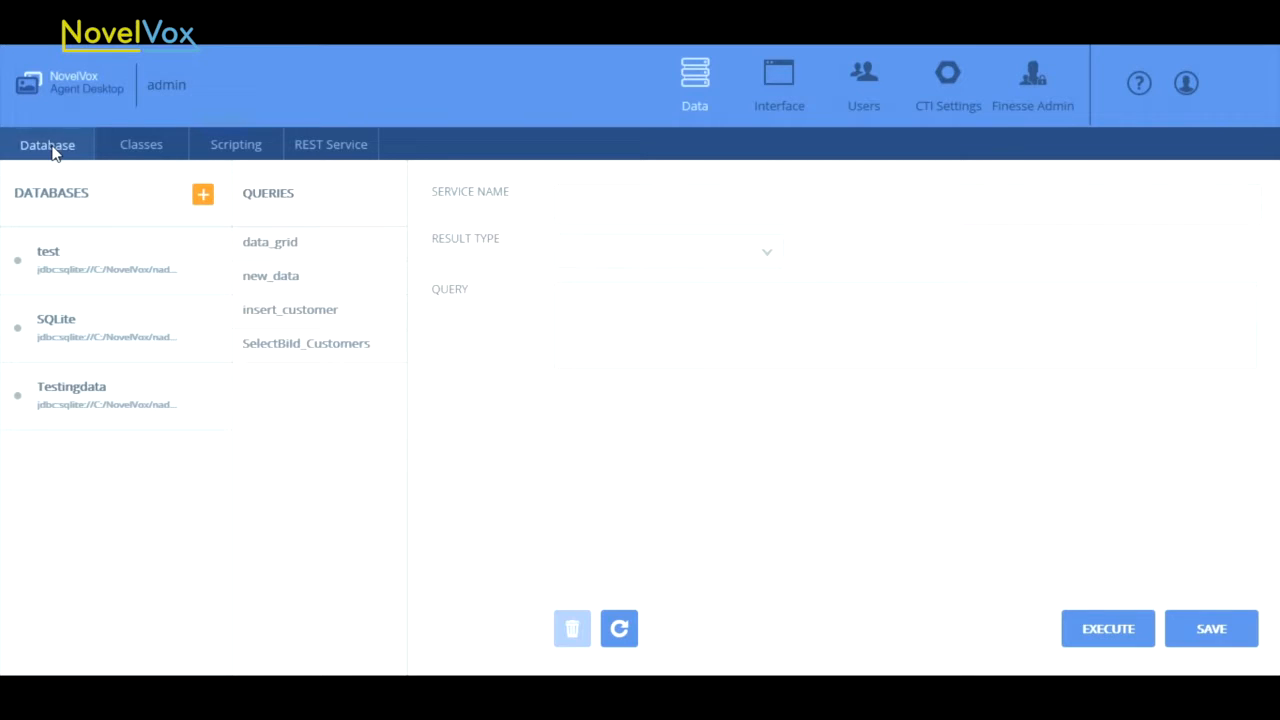
mouse_move(107, 168)
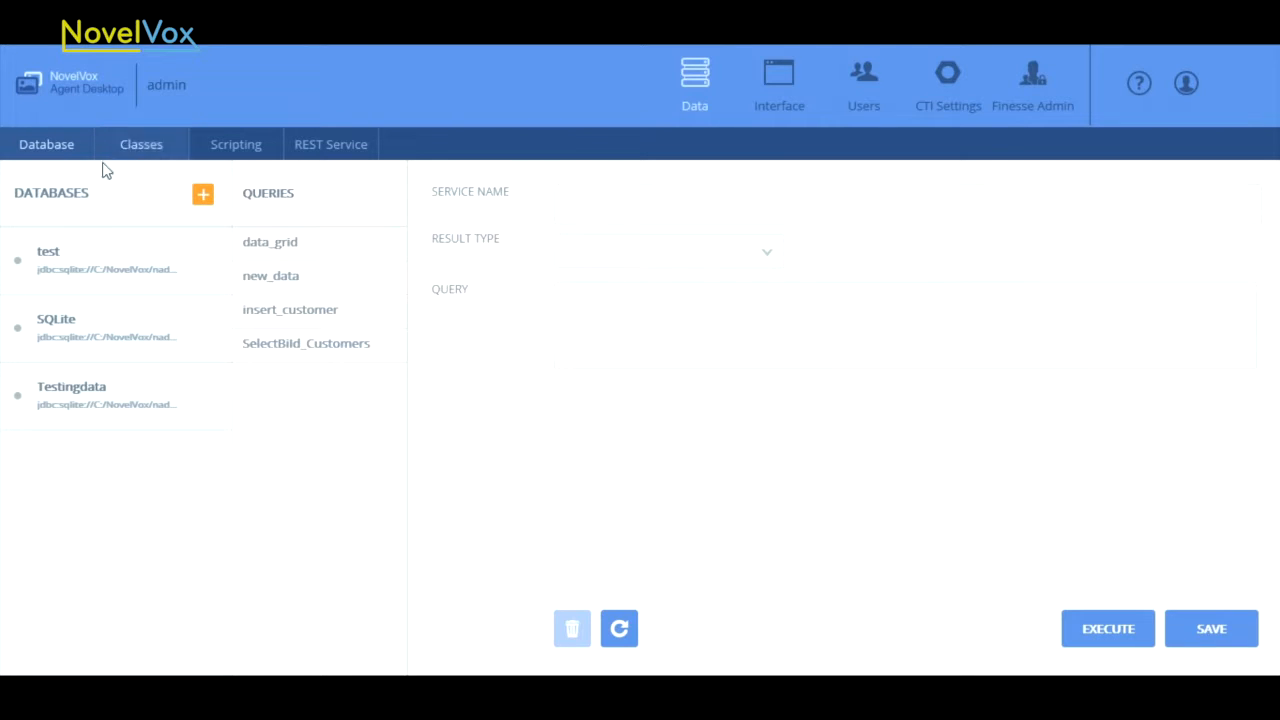
mouse_move(84, 218)
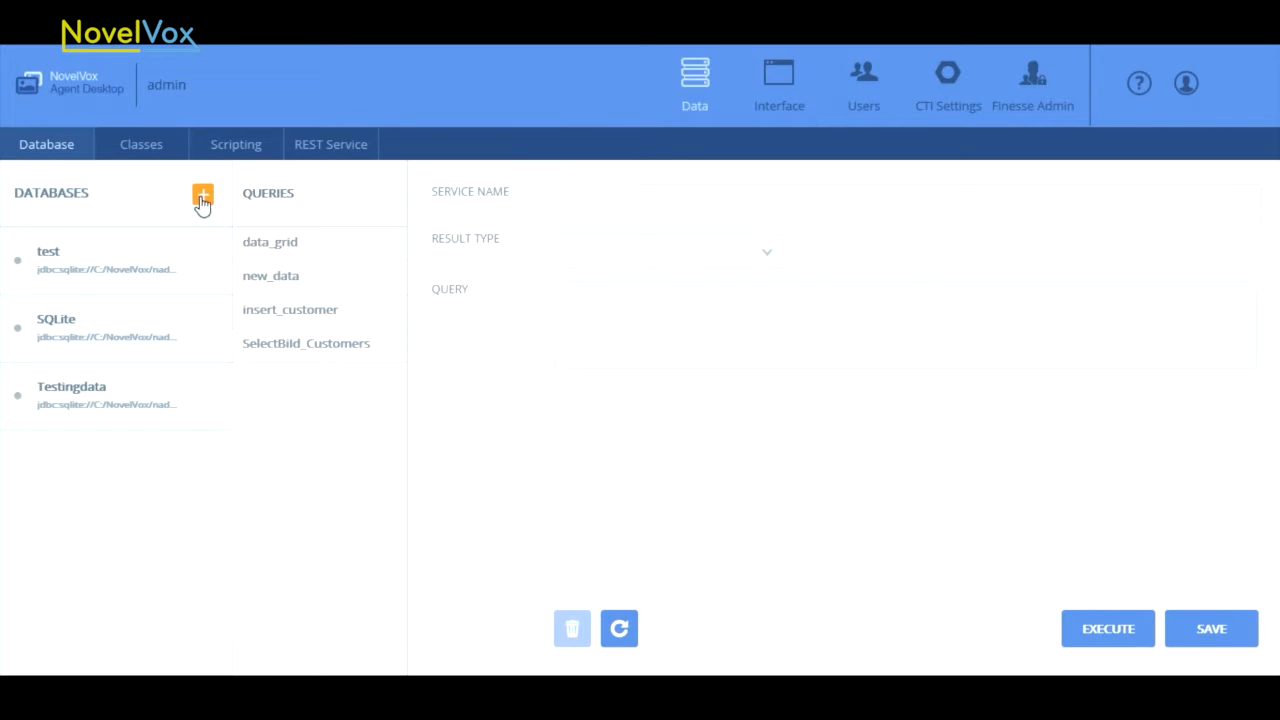
- Add a database entry aliased MydataSource, type SQLite, with username test
left_click(202, 194)
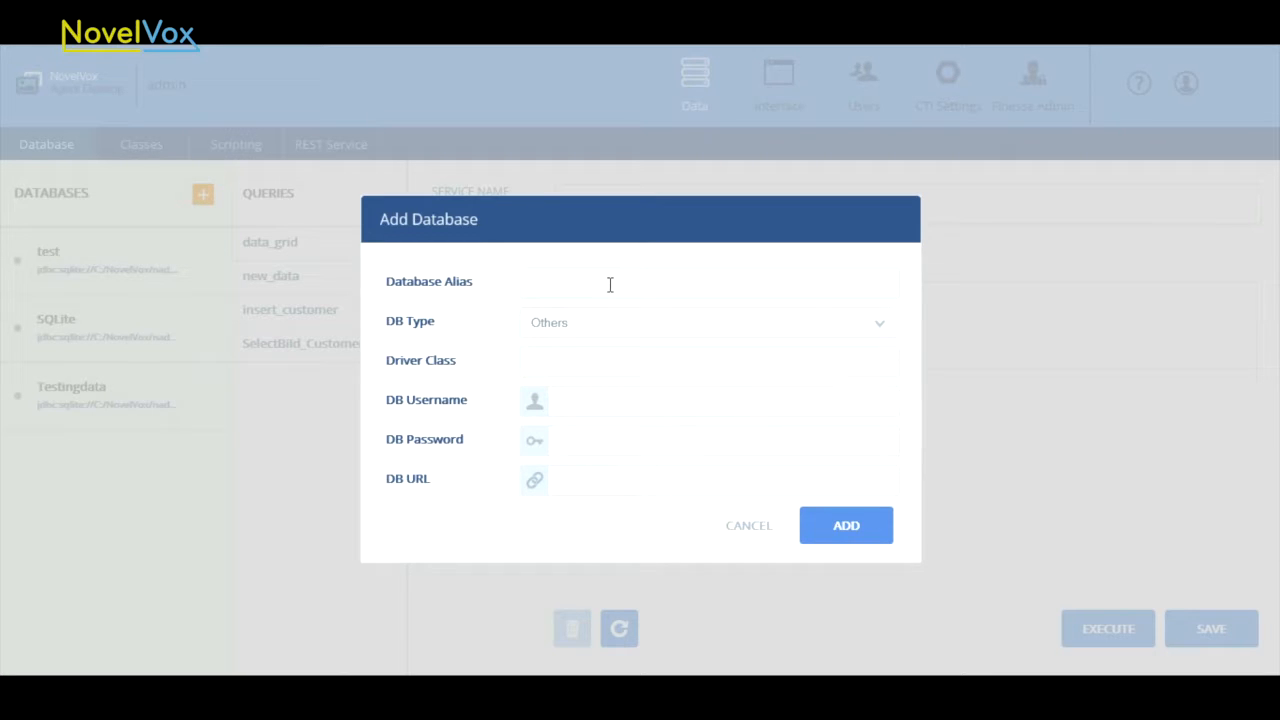
left_click(708, 282)
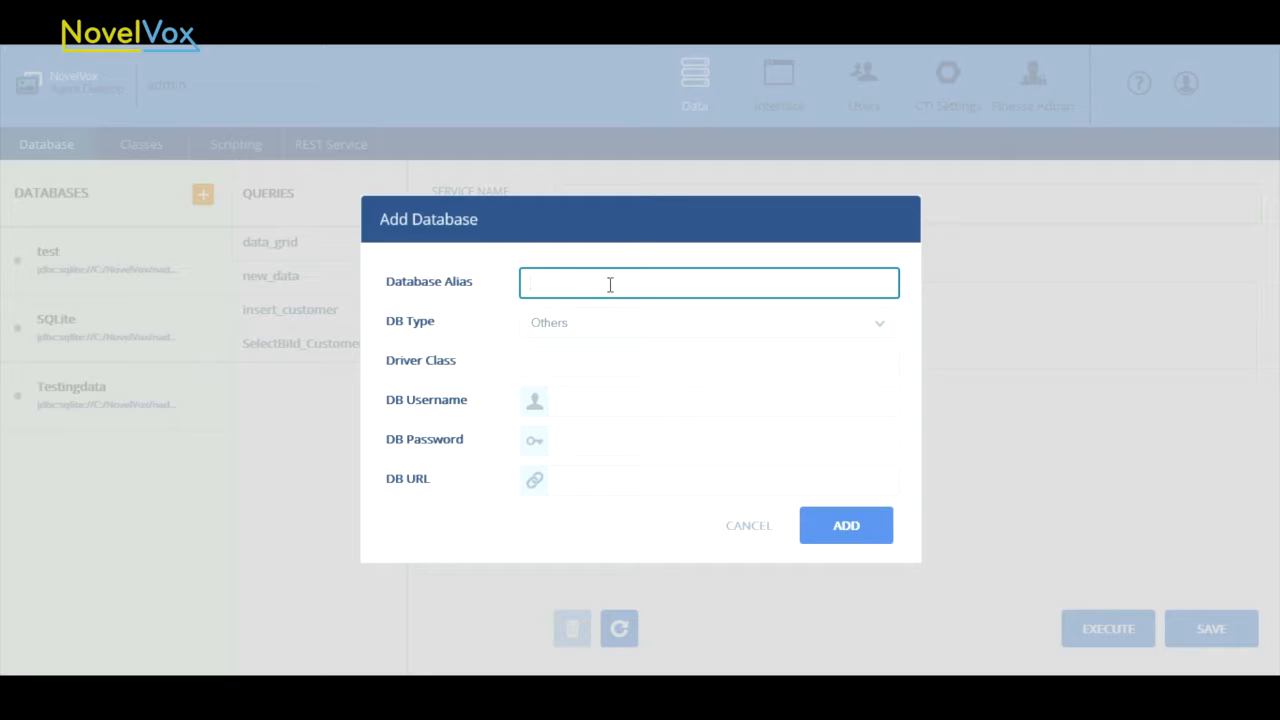
left_click(708, 282)
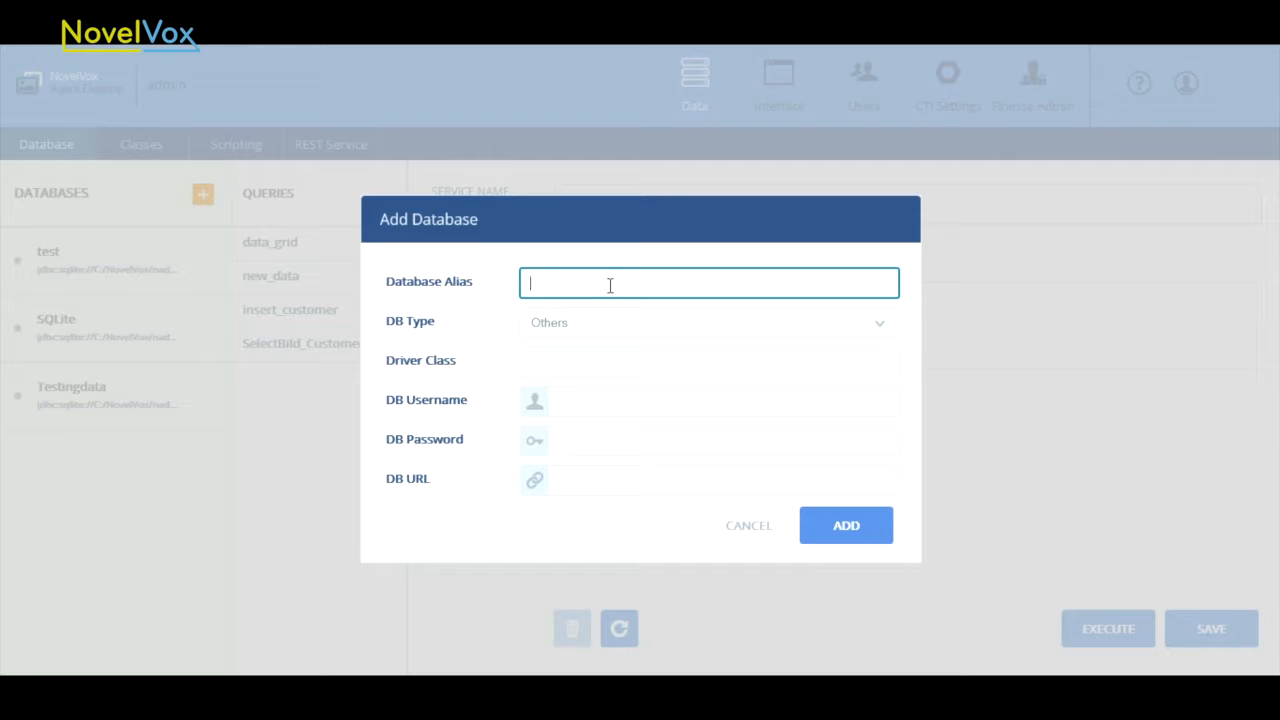
type("MydataSource")
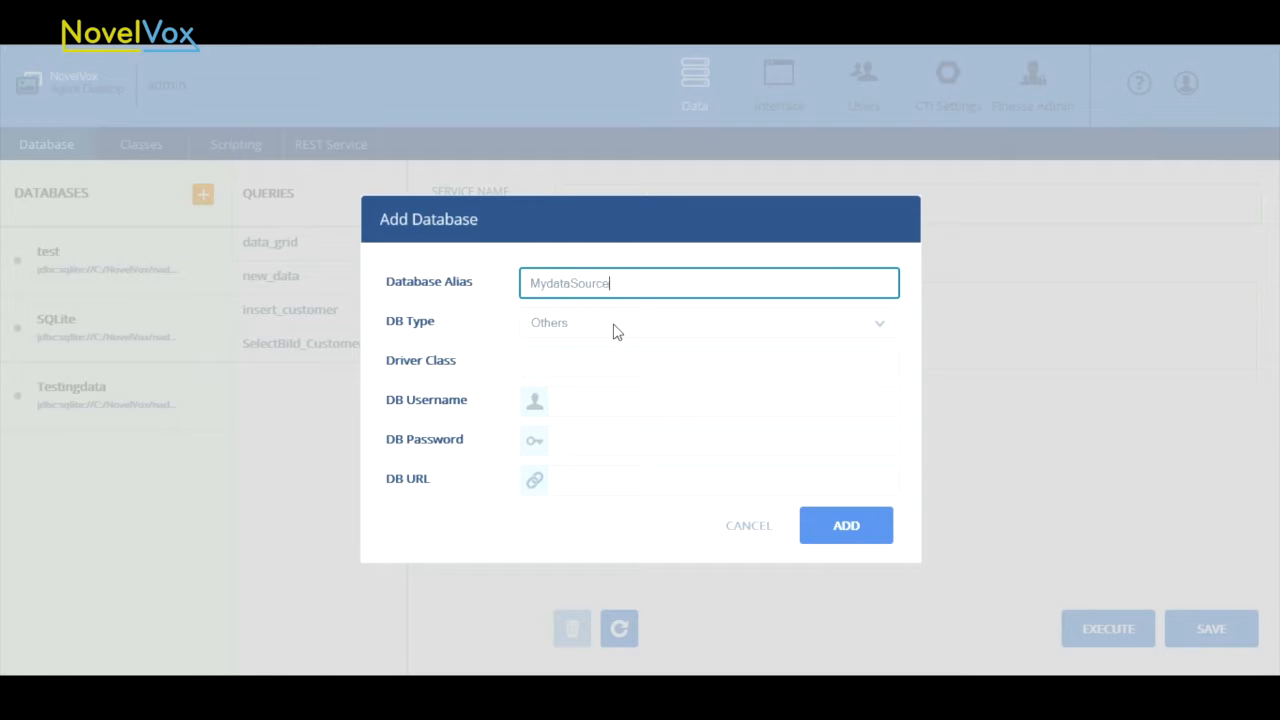
left_click(707, 322)
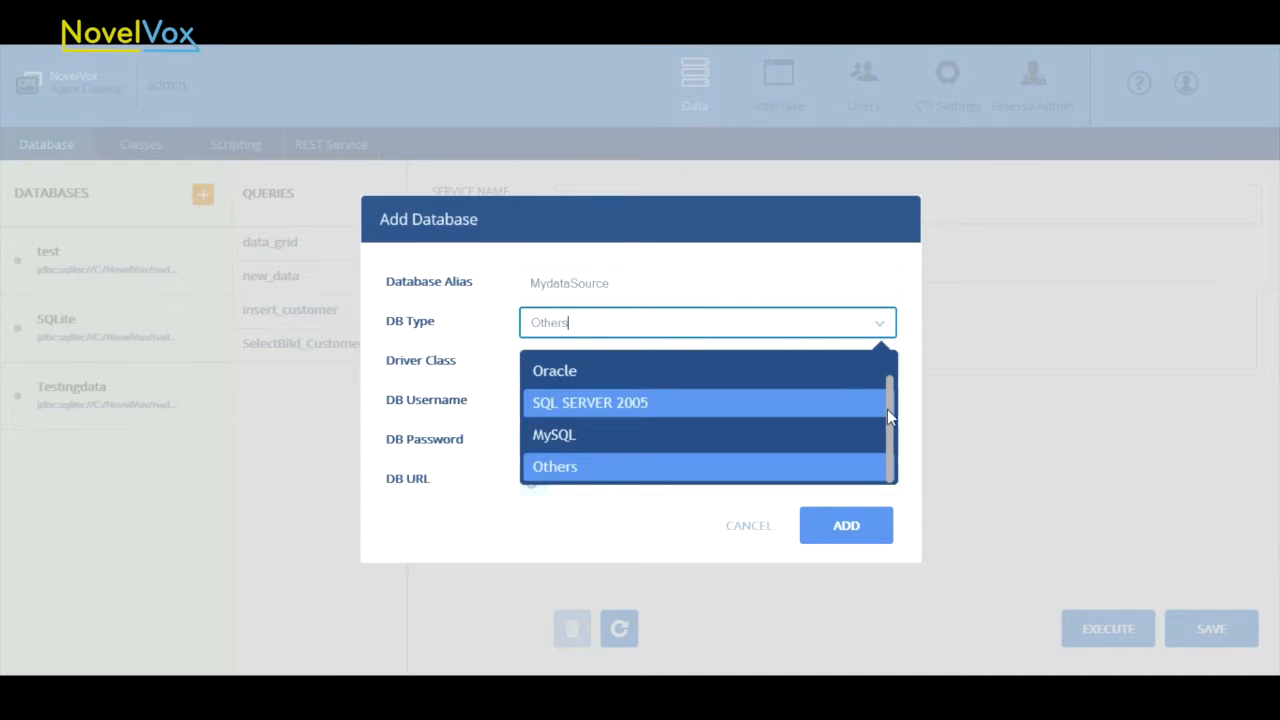
scroll("up", 3)
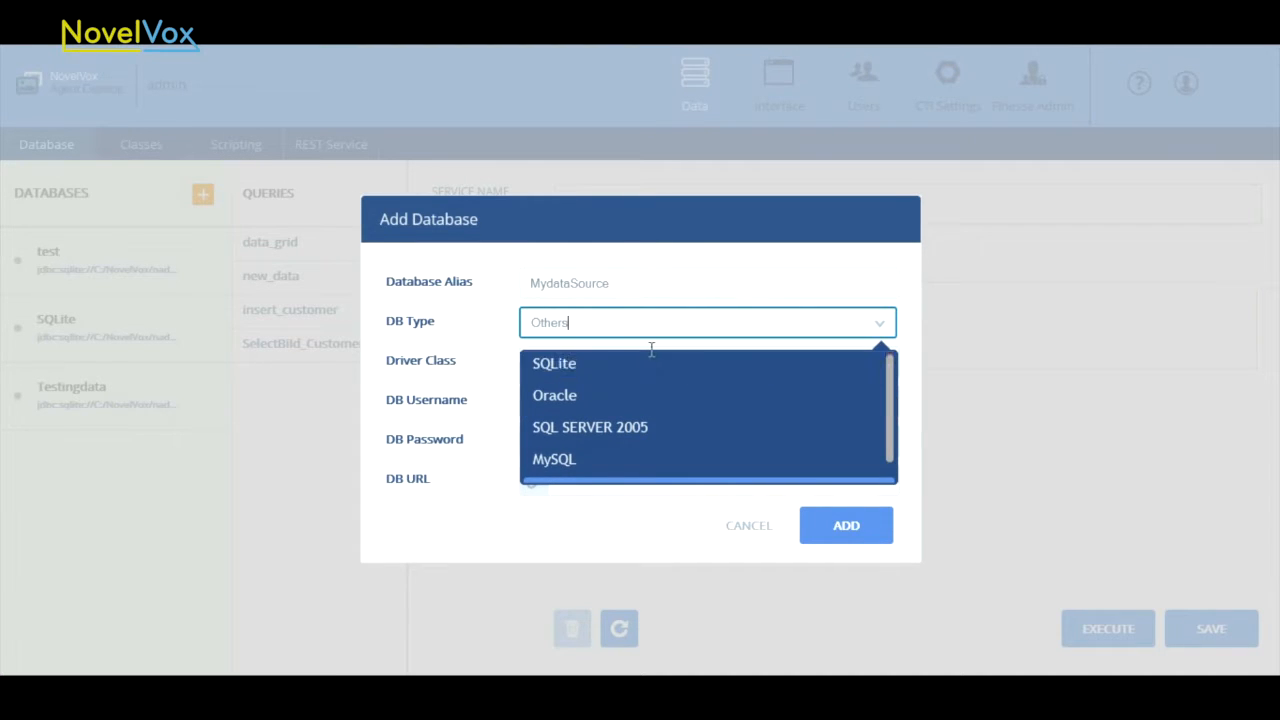
left_click(554, 363)
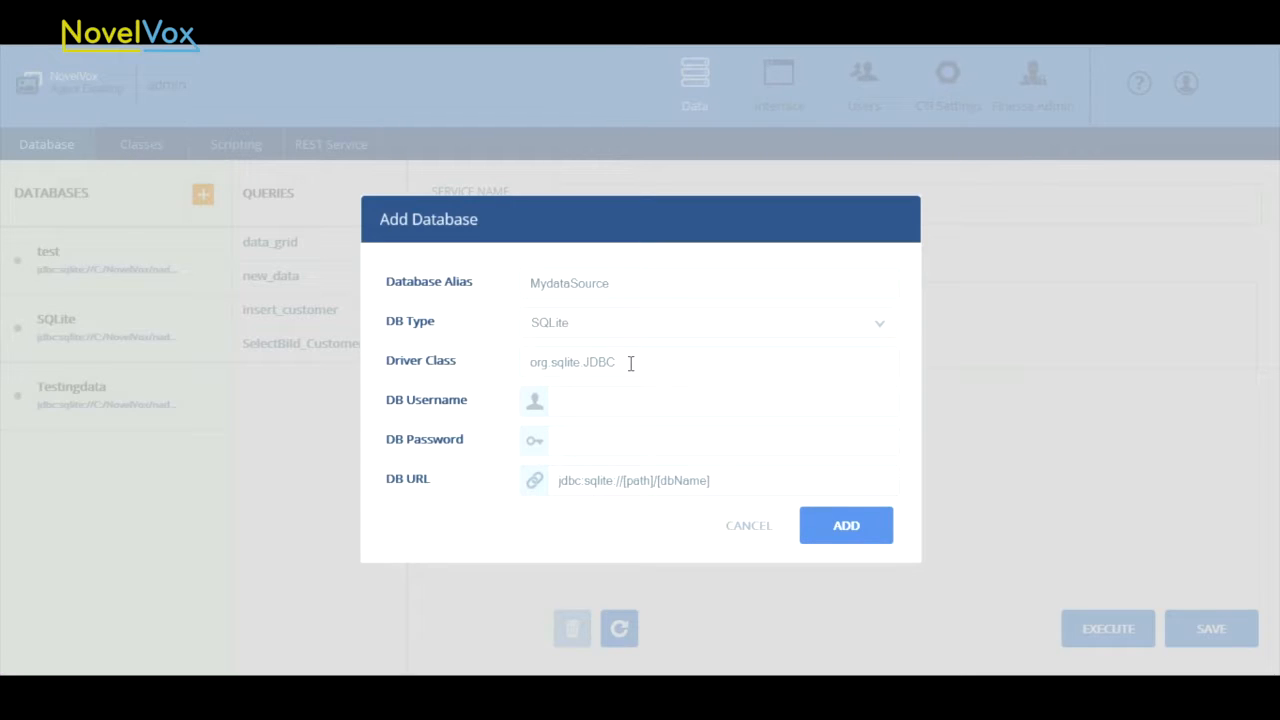
mouse_move(613, 325)
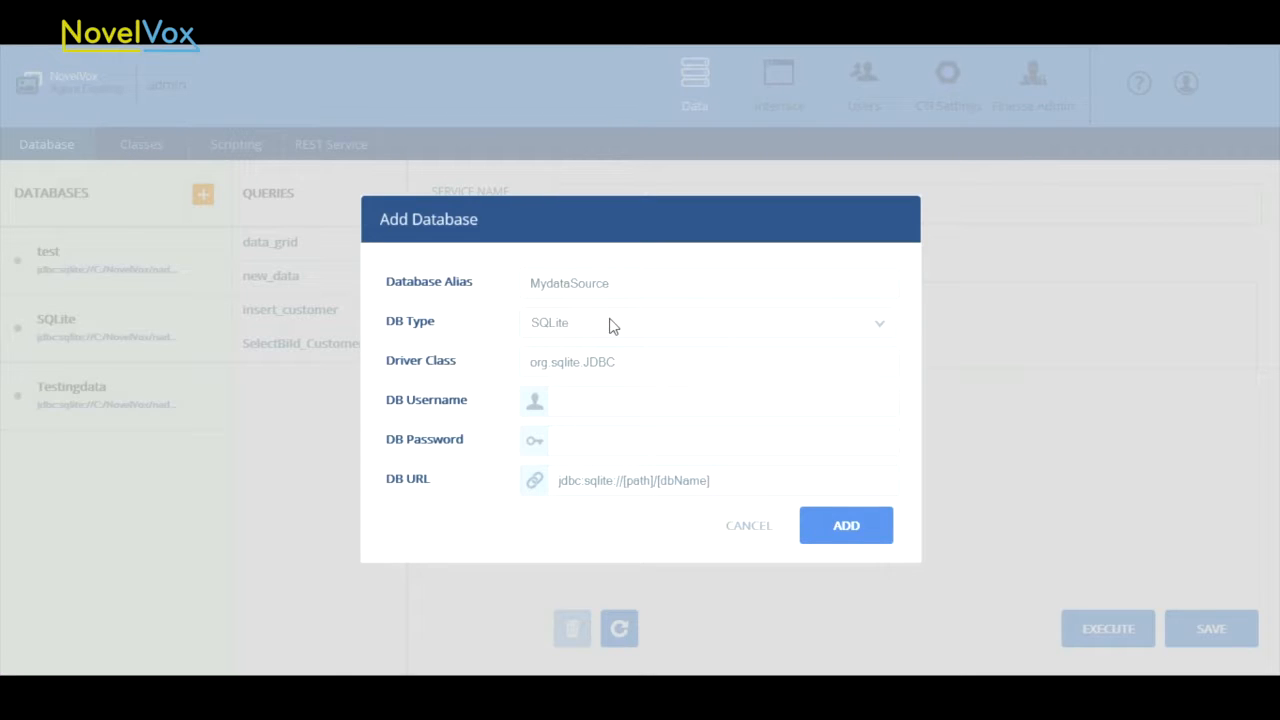
mouse_move(615, 353)
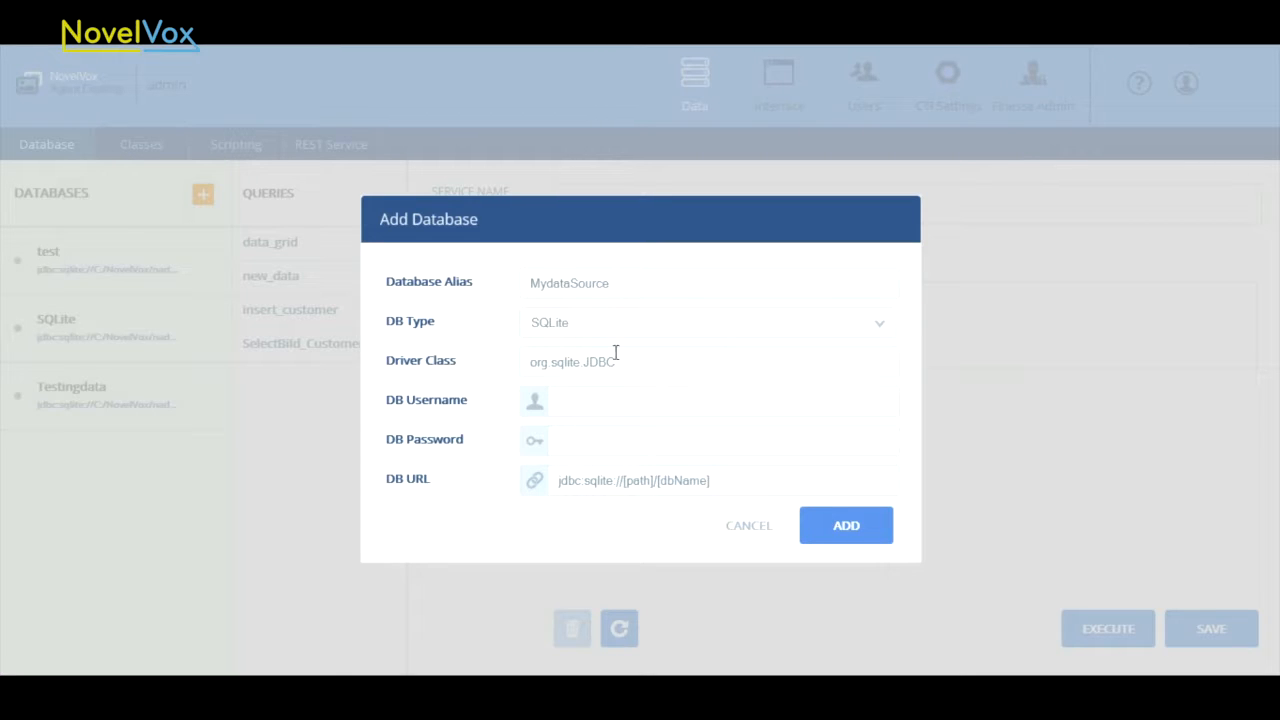
mouse_move(640, 361)
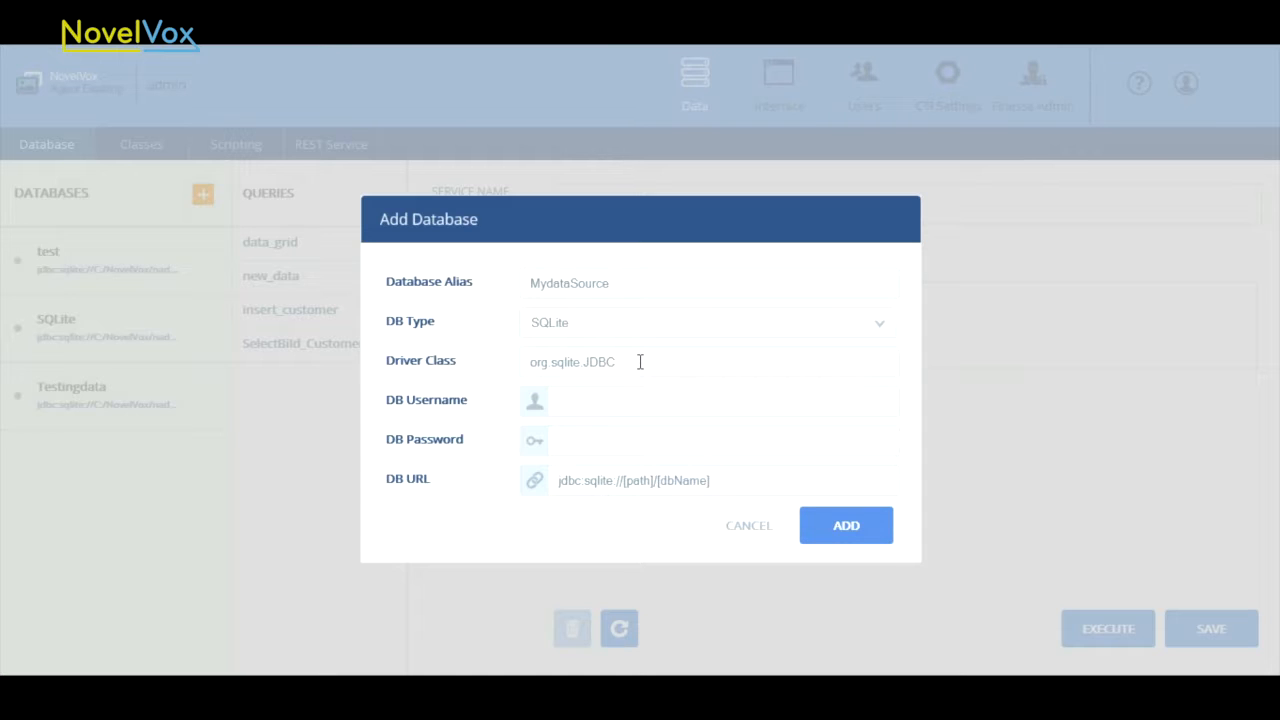
type("test")
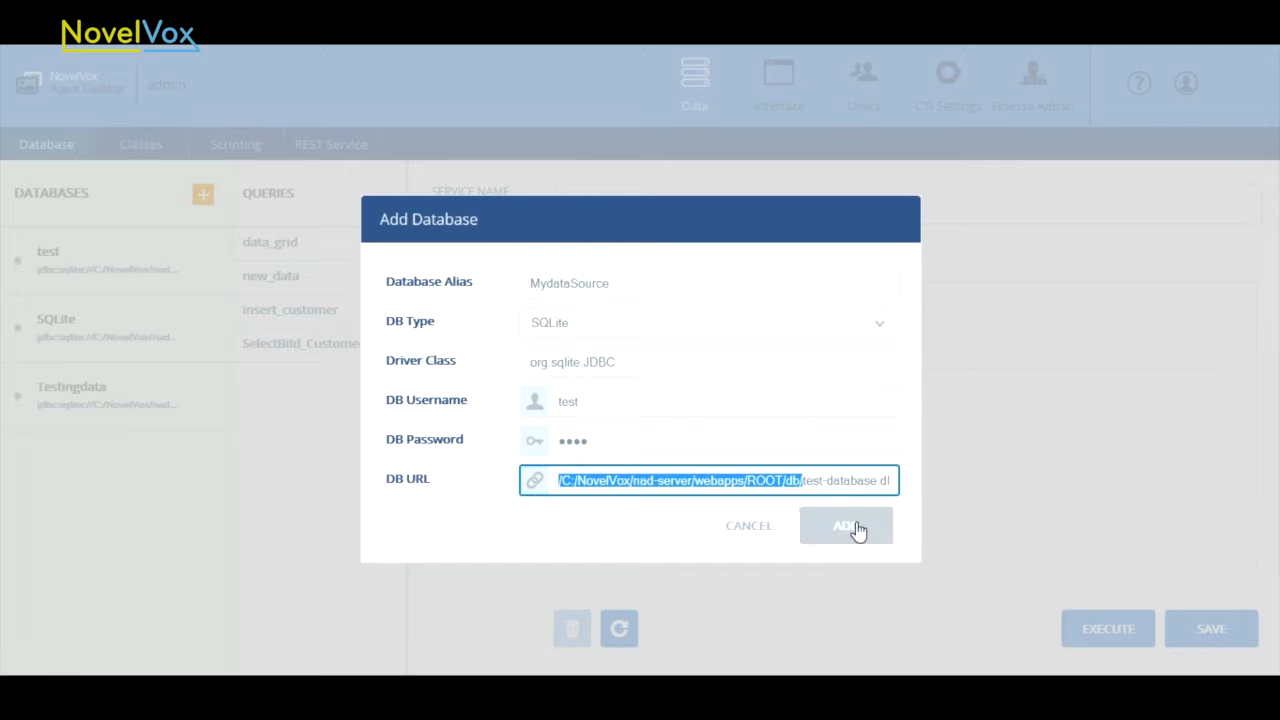
- Confirm adding MydataSource, then select it in the Databases list
left_click(846, 525)
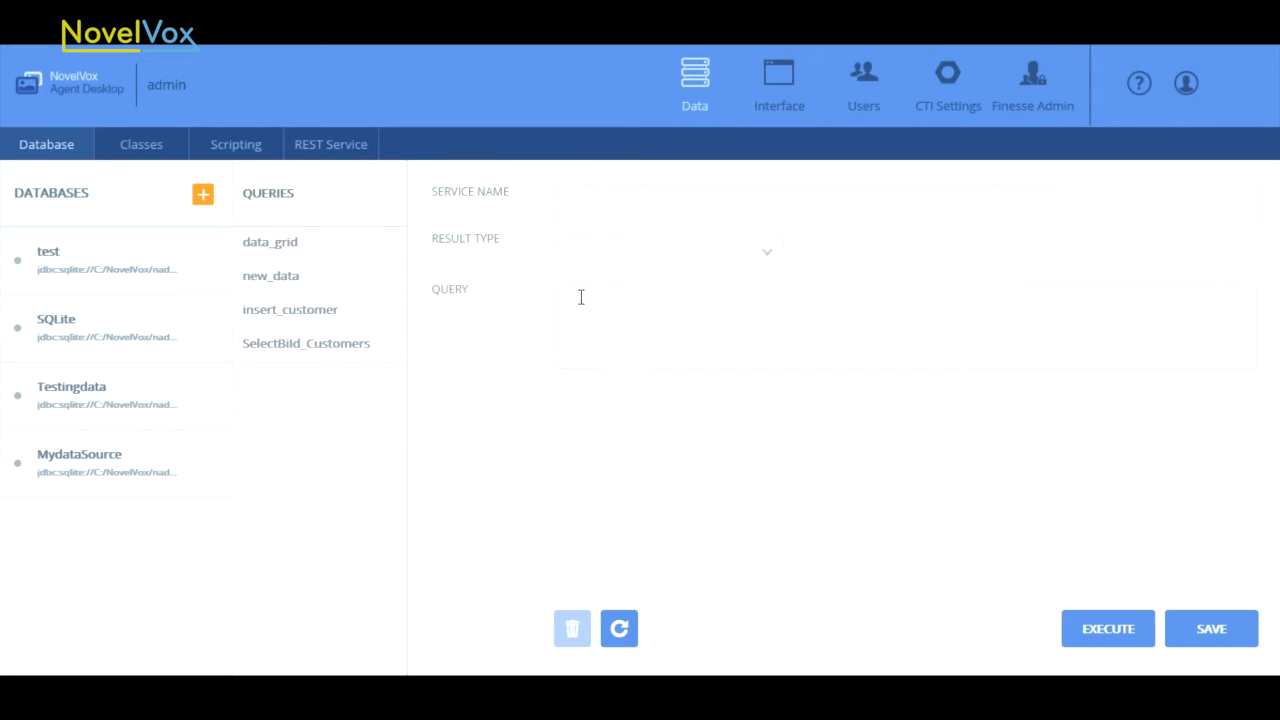
mouse_move(120, 225)
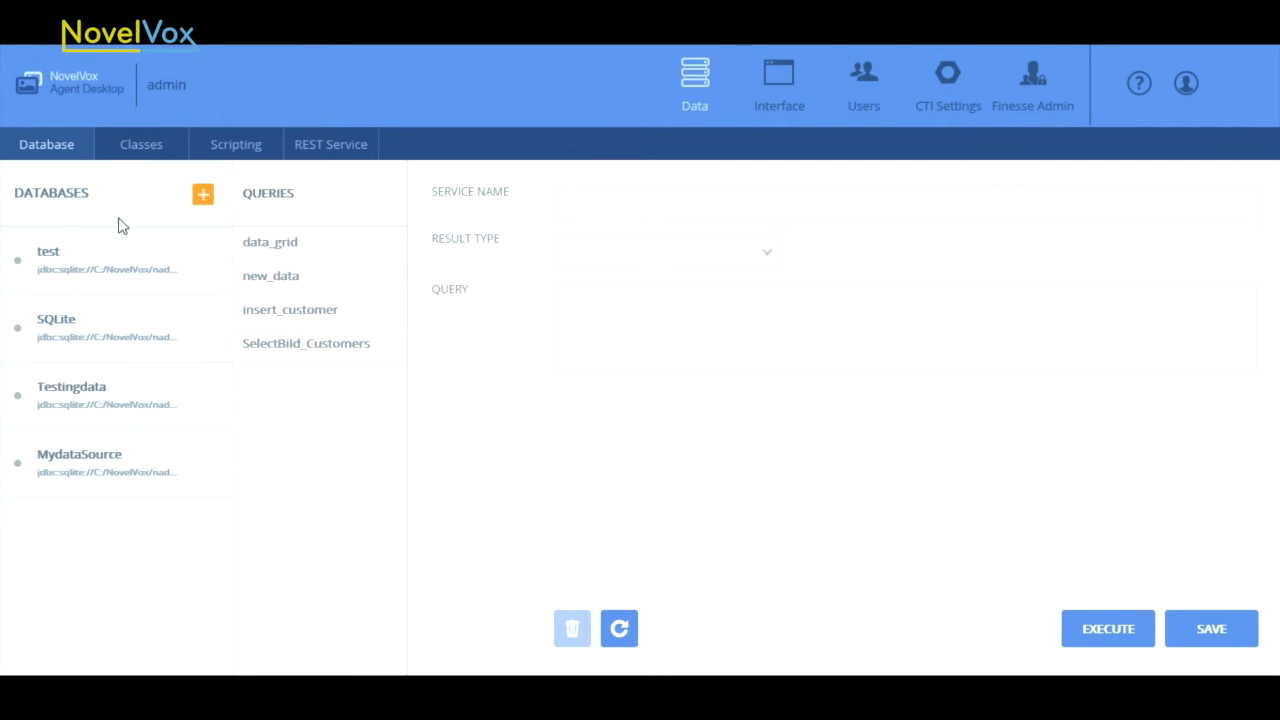
mouse_move(99, 209)
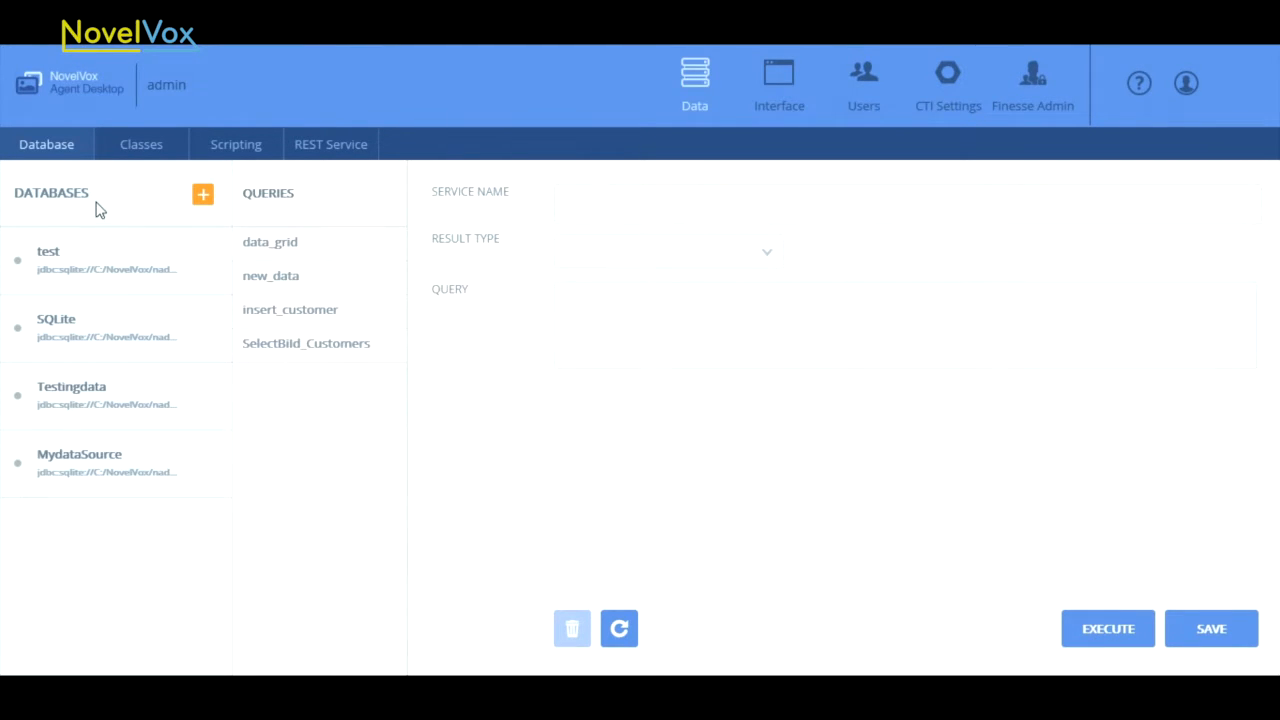
mouse_move(1007, 182)
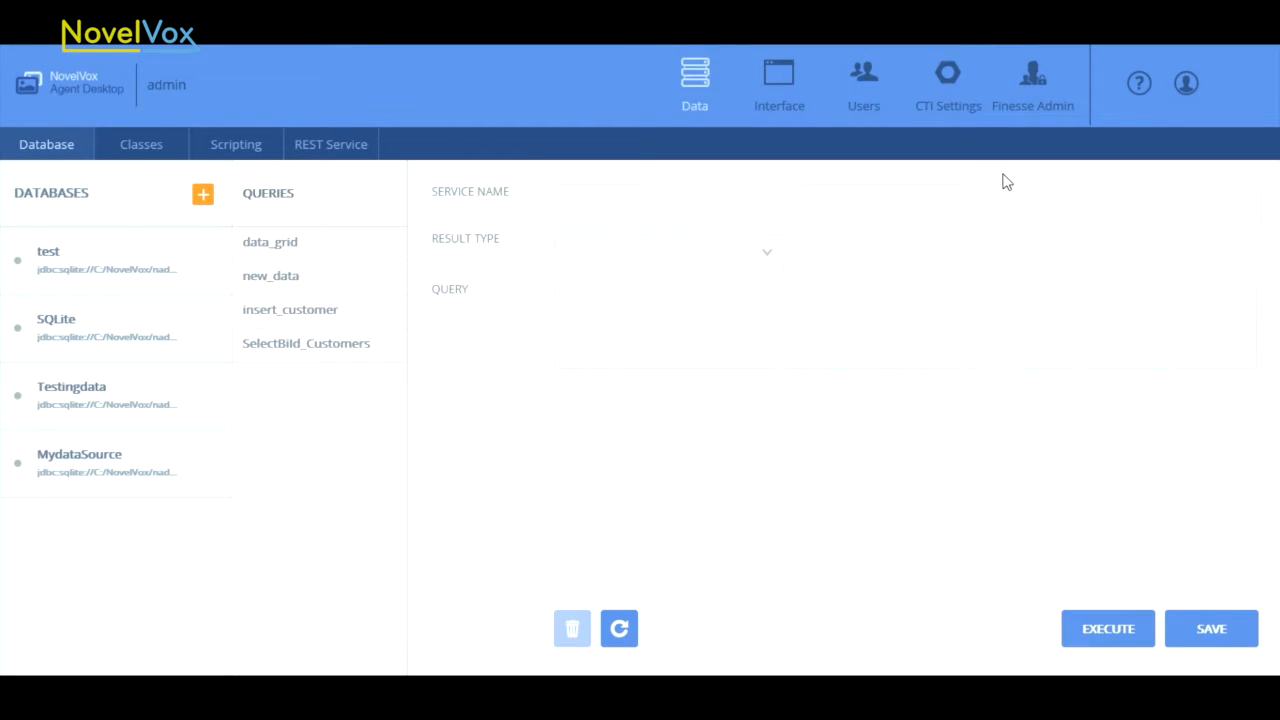
left_click(110, 463)
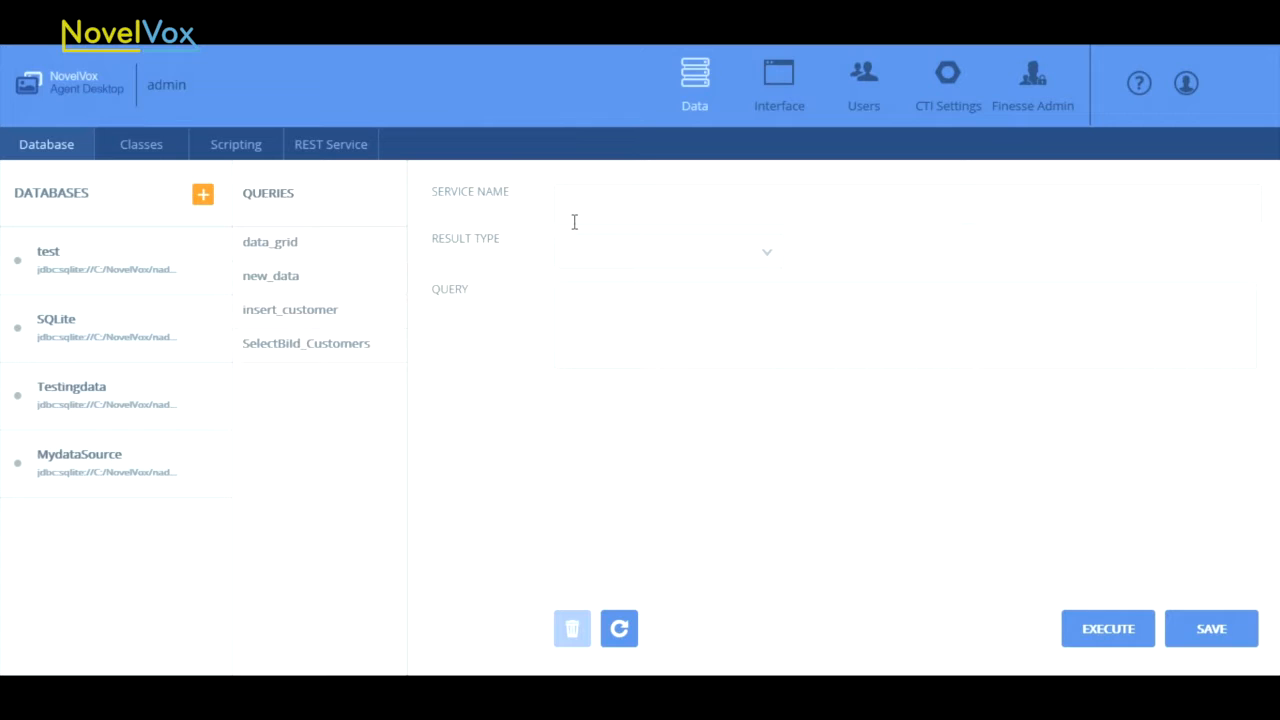
mouse_move(484, 266)
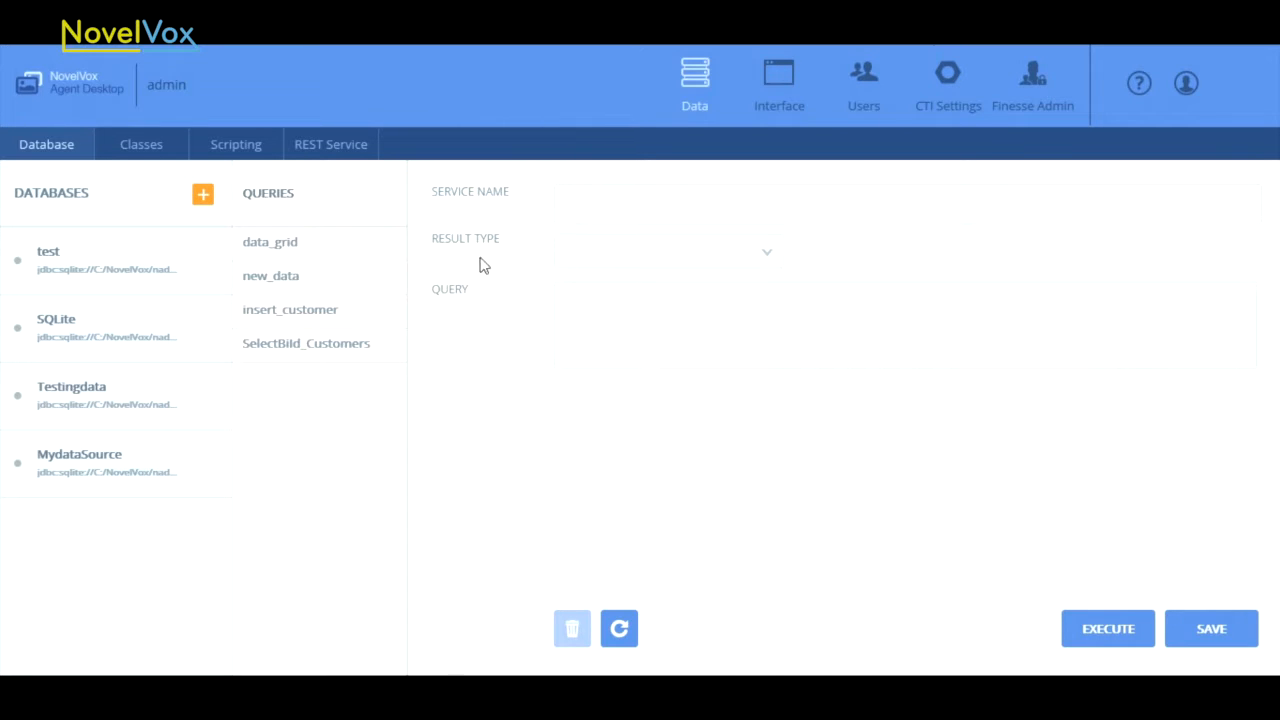
left_click(100, 462)
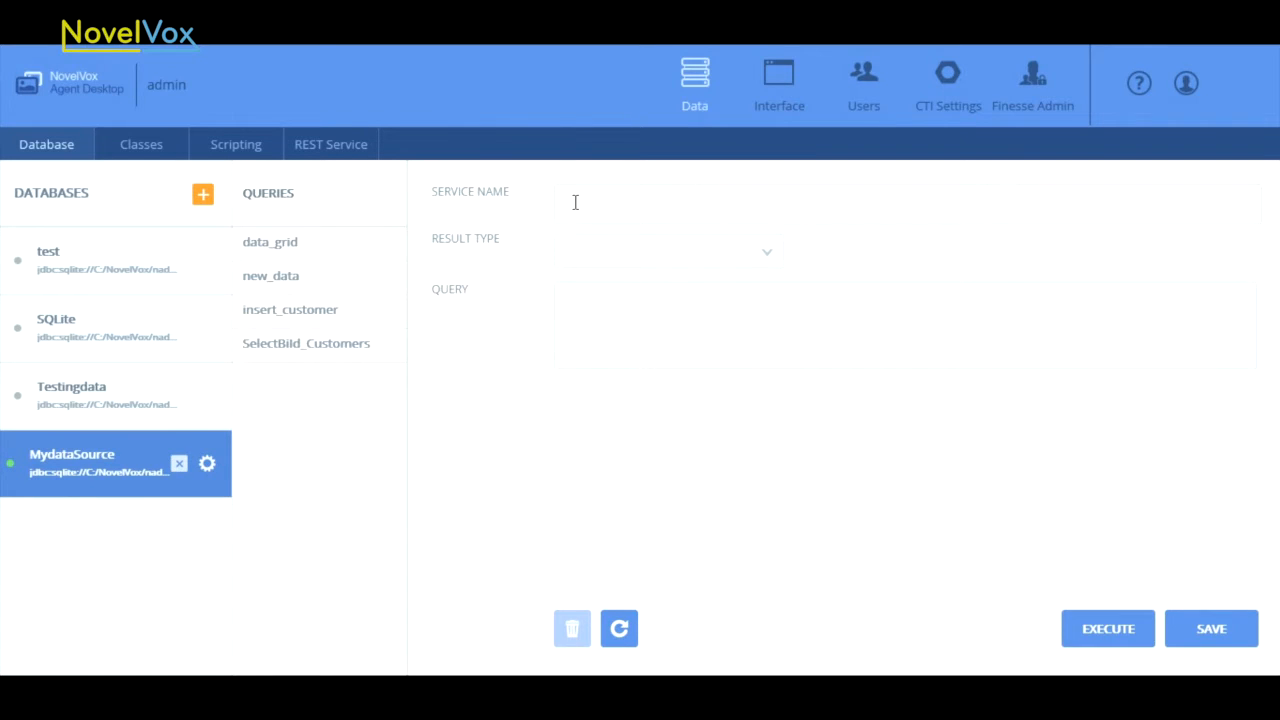
- Enter Select_Customer as the service name and open the Result Type choices
left_click(905, 204)
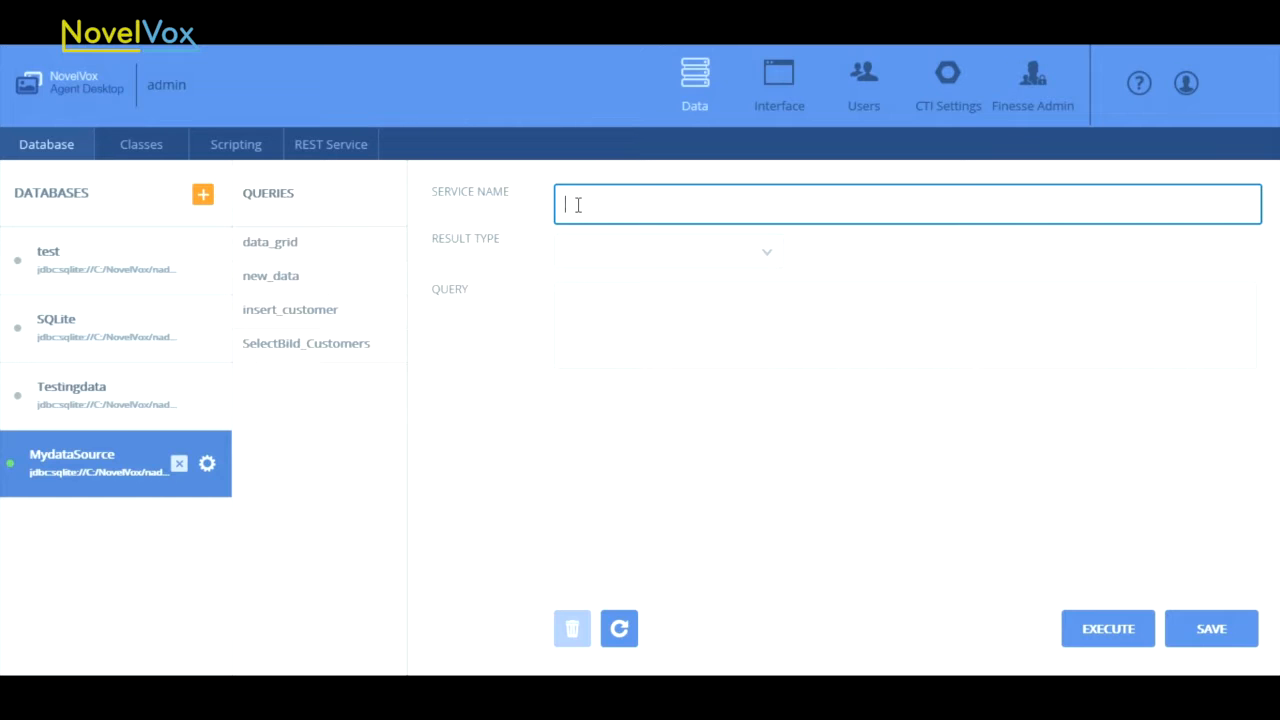
type("Select_Cus")
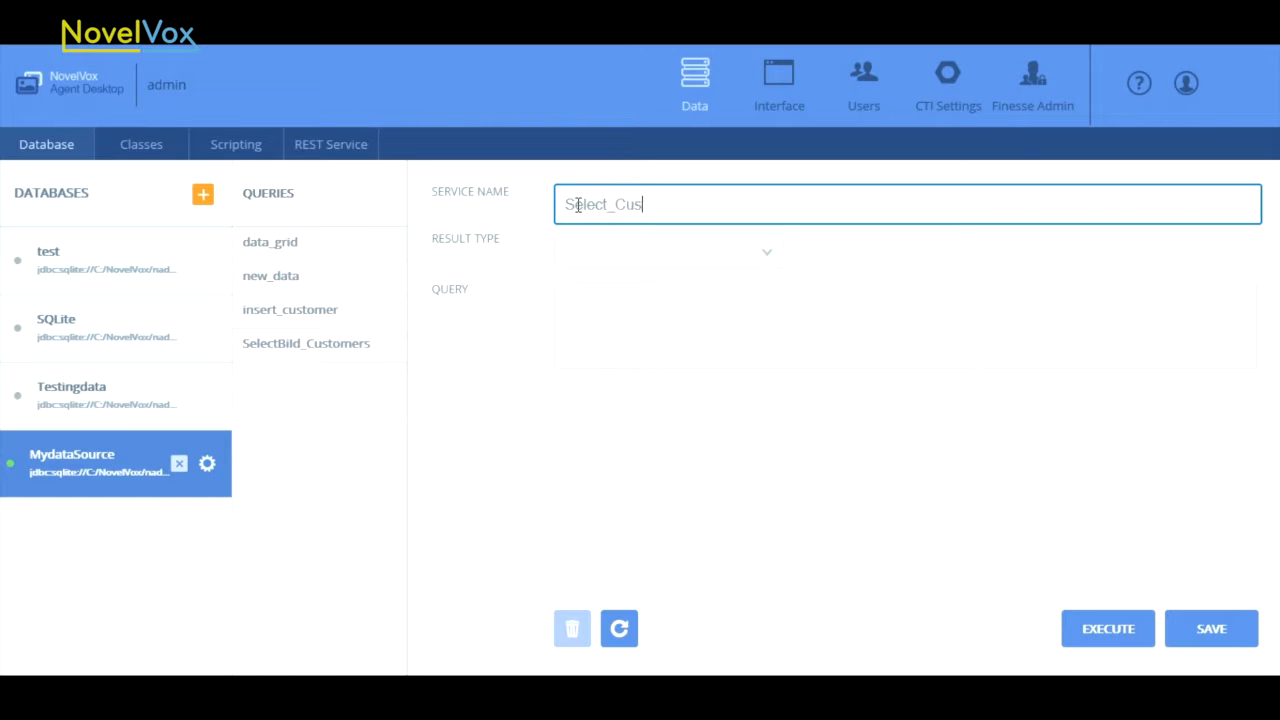
type("tomer")
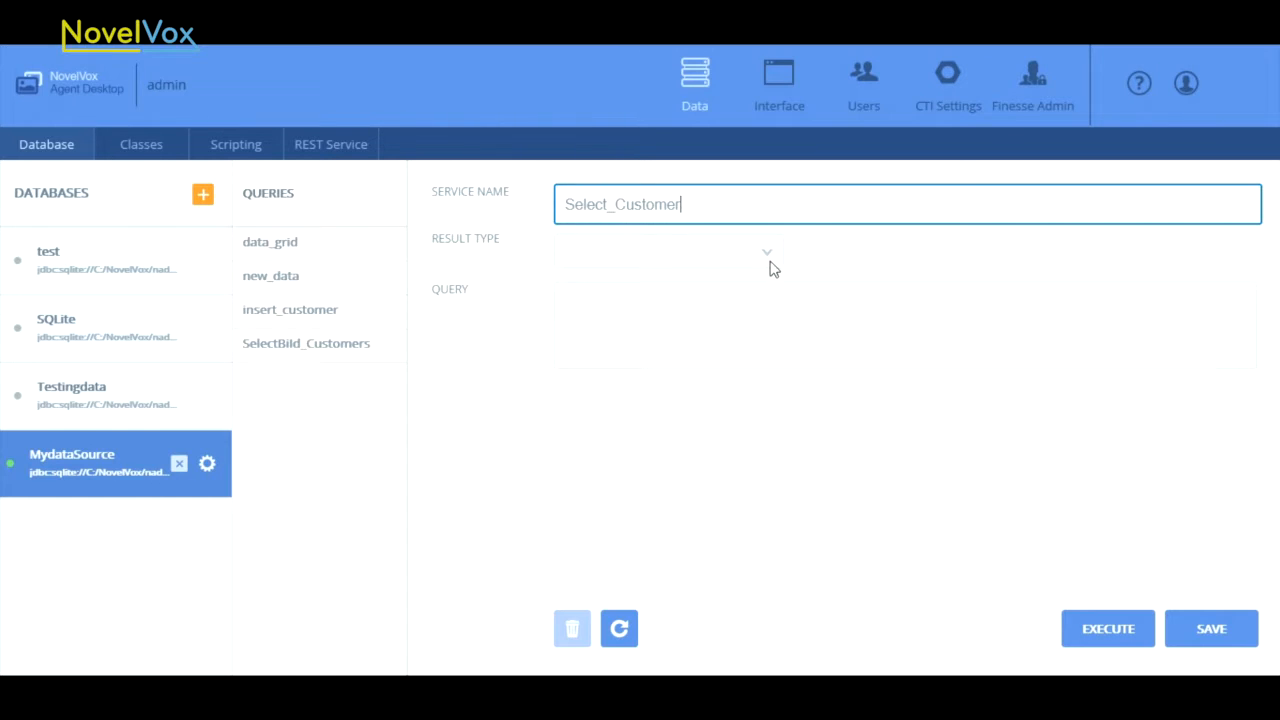
left_click(767, 251)
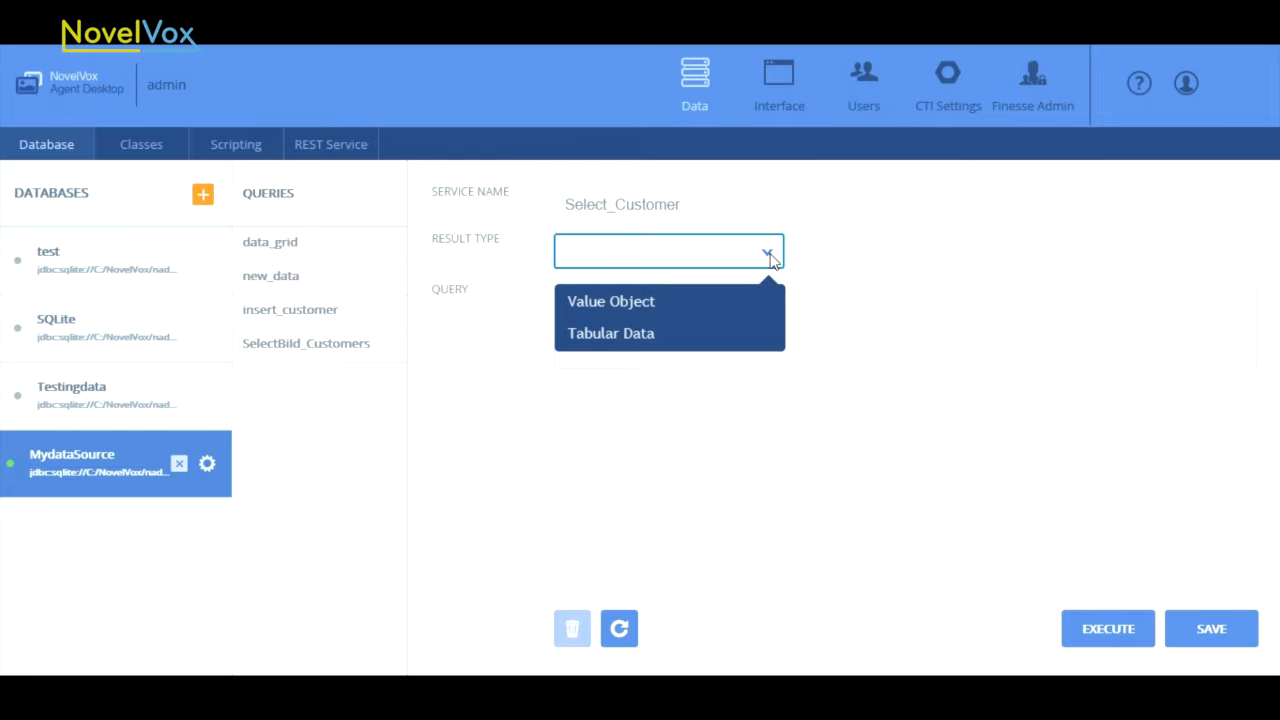
mouse_move(706, 333)
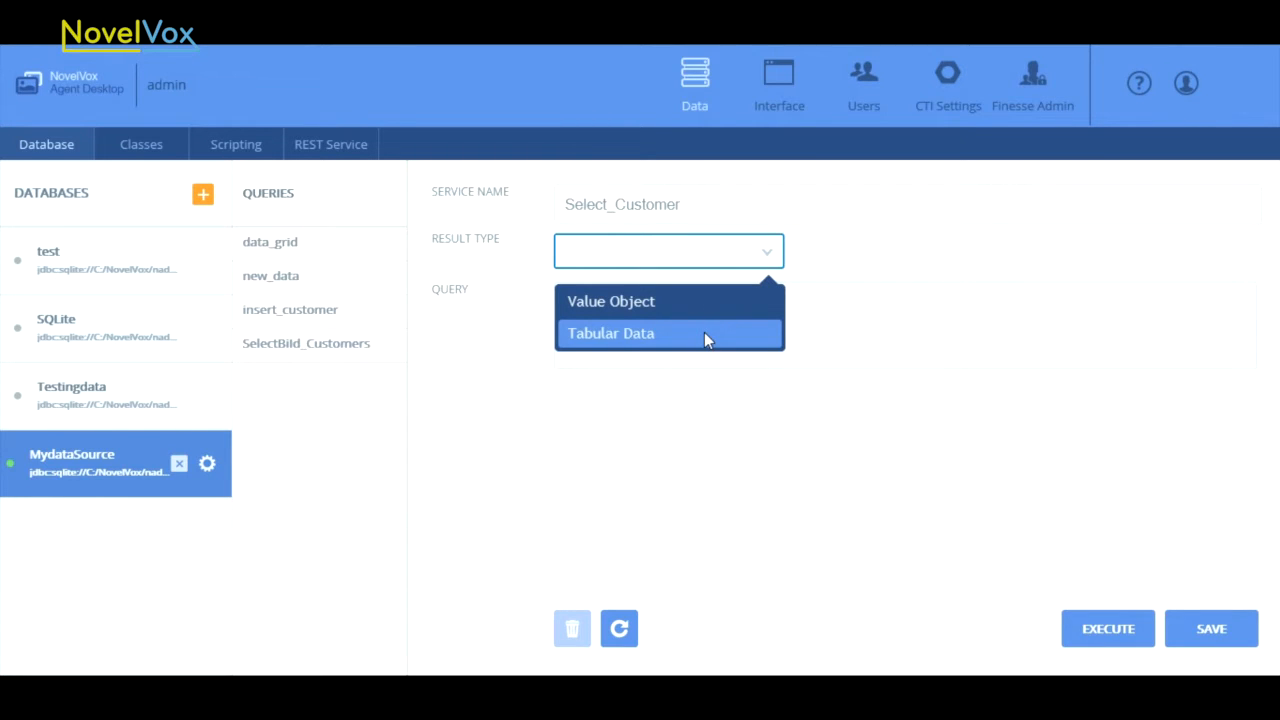
mouse_move(700, 305)
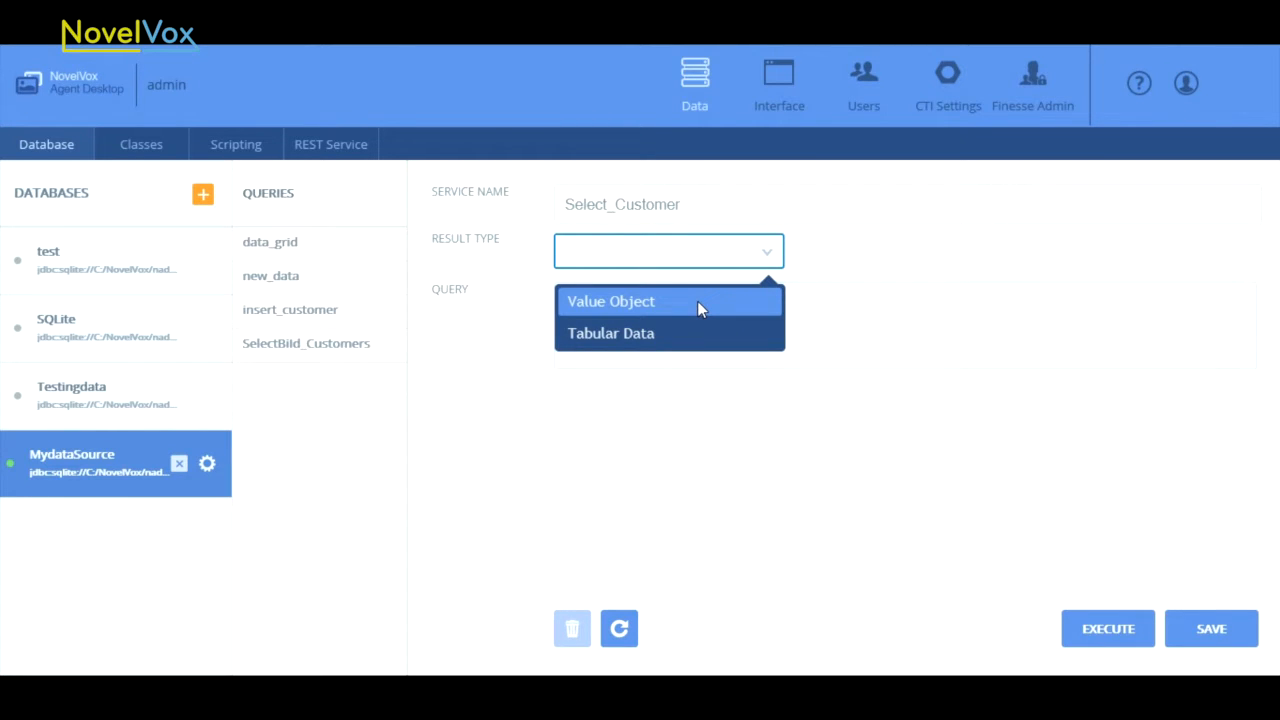
mouse_move(660, 333)
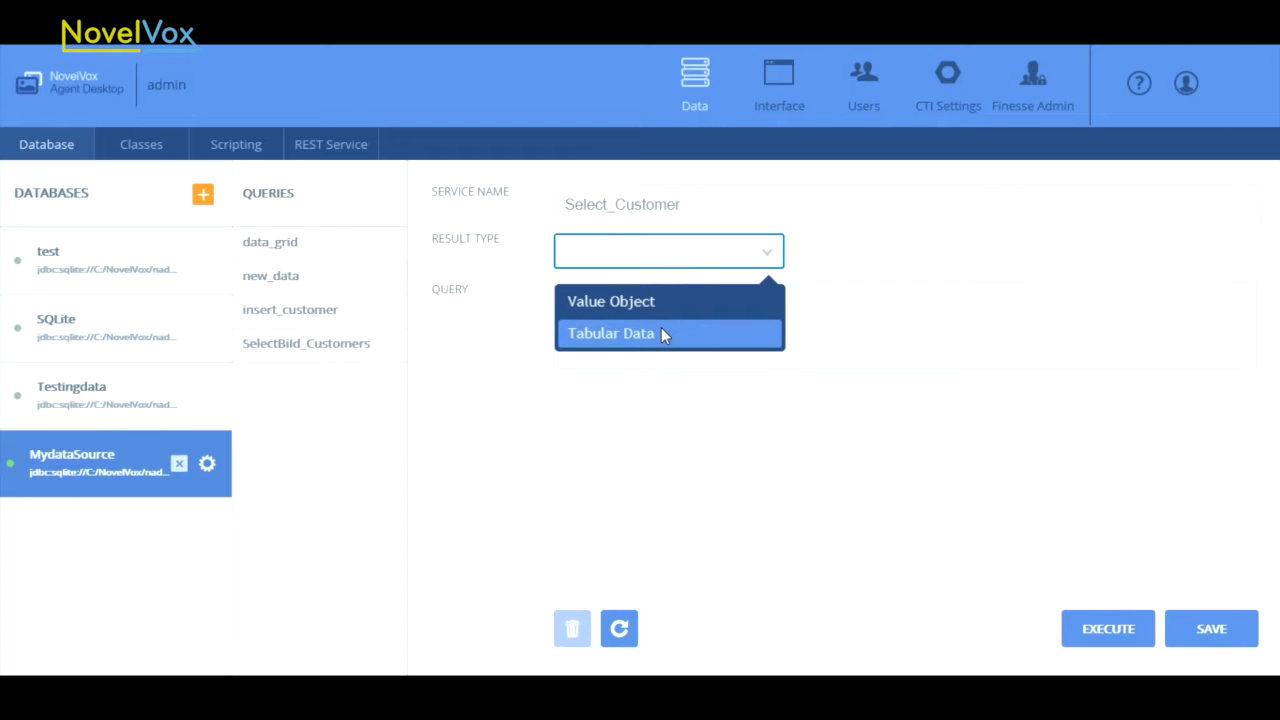
mouse_move(768, 336)
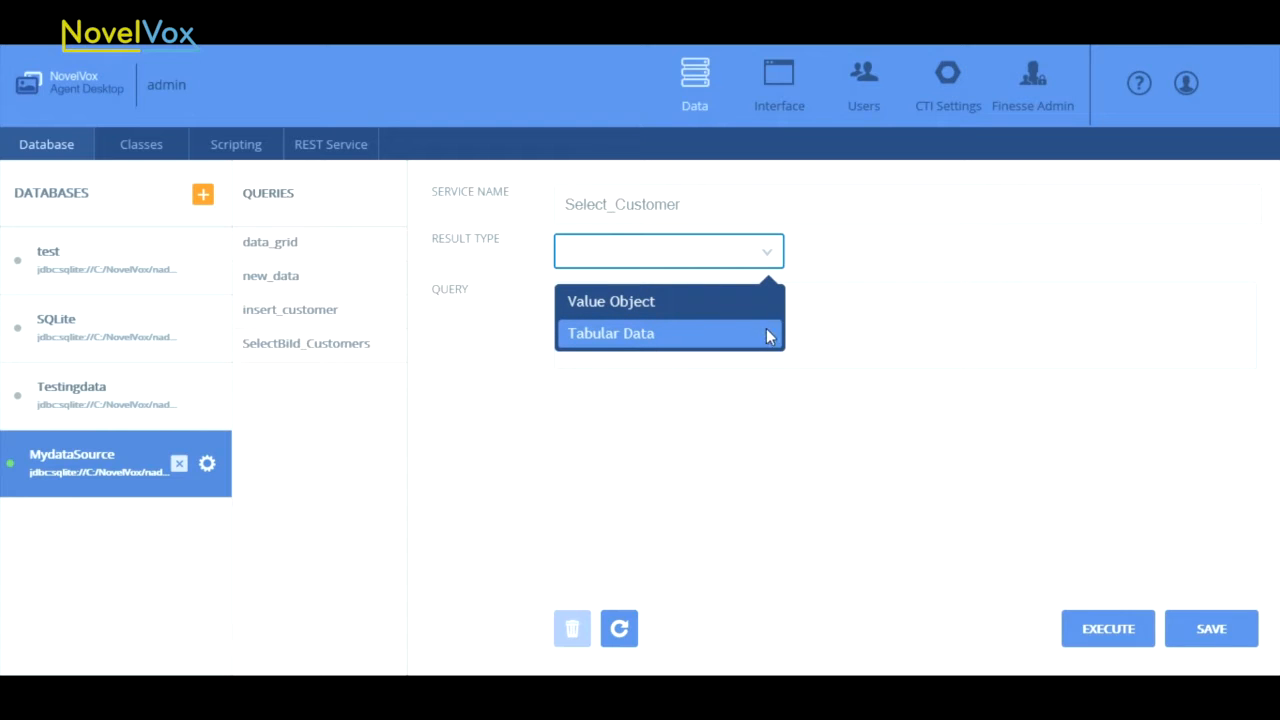
mouse_move(700, 333)
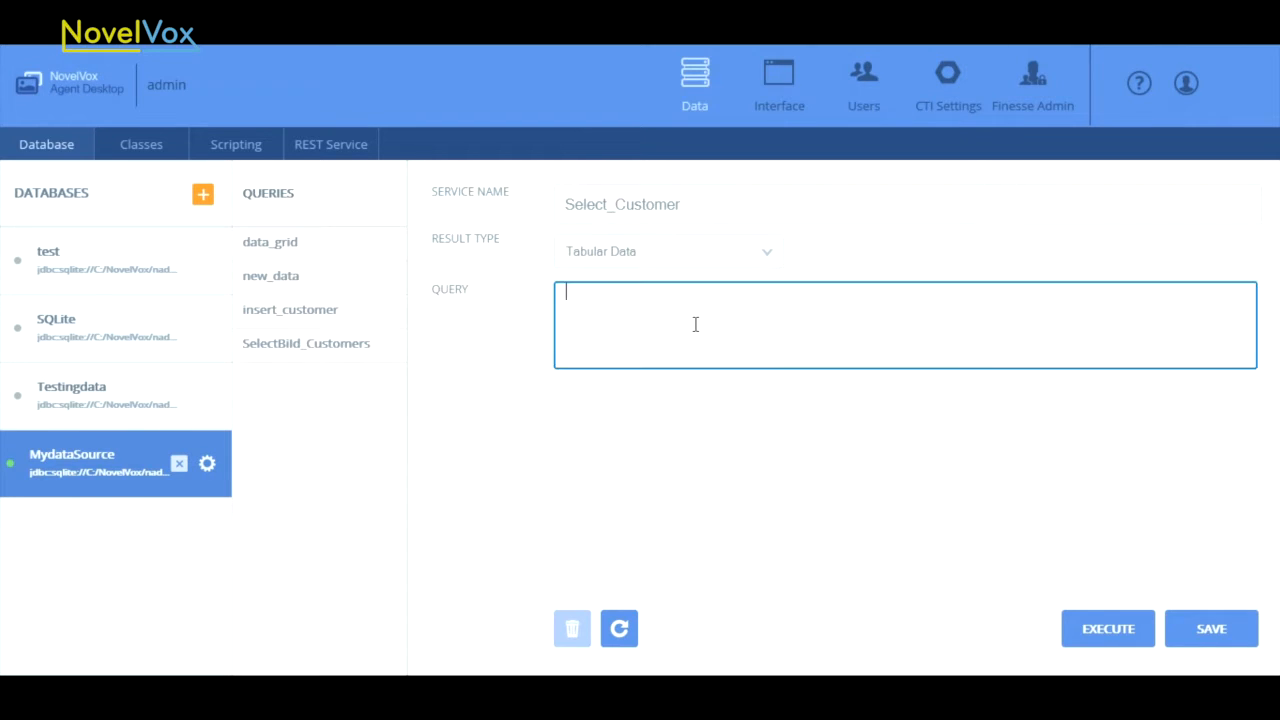
- Enter the query 'select * from customer' for Select_Customer
type("select")
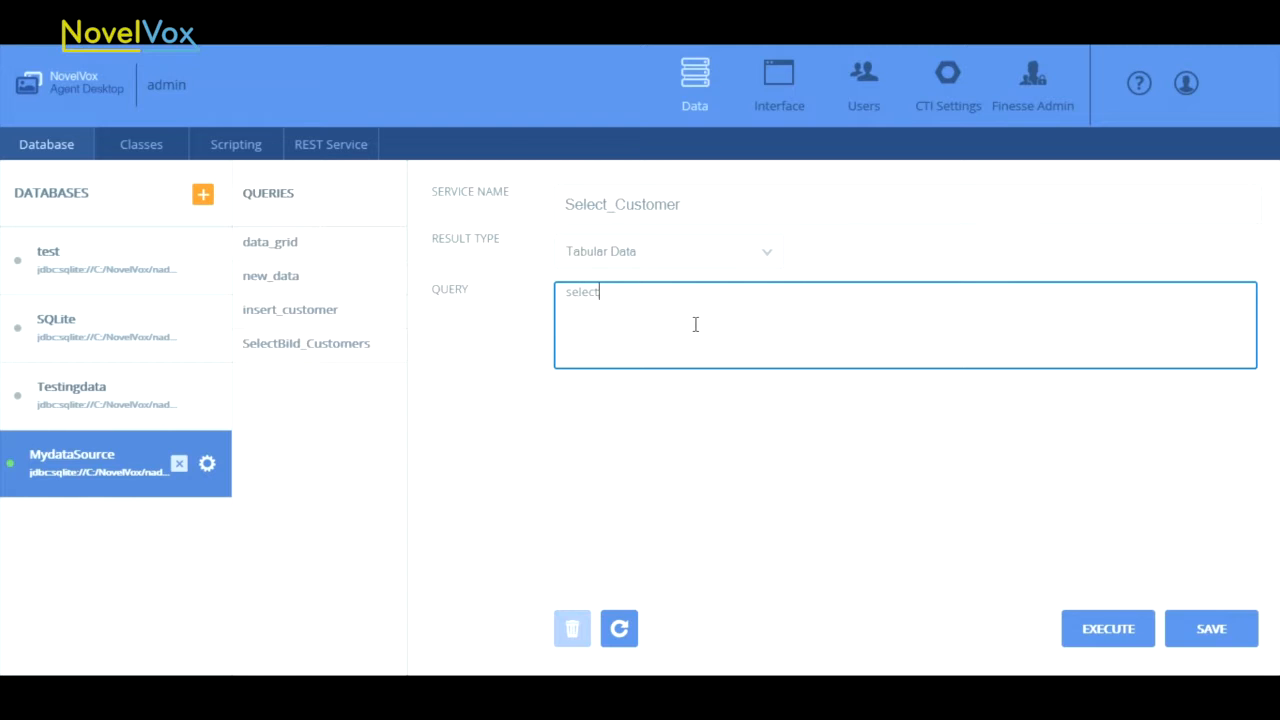
type("*")
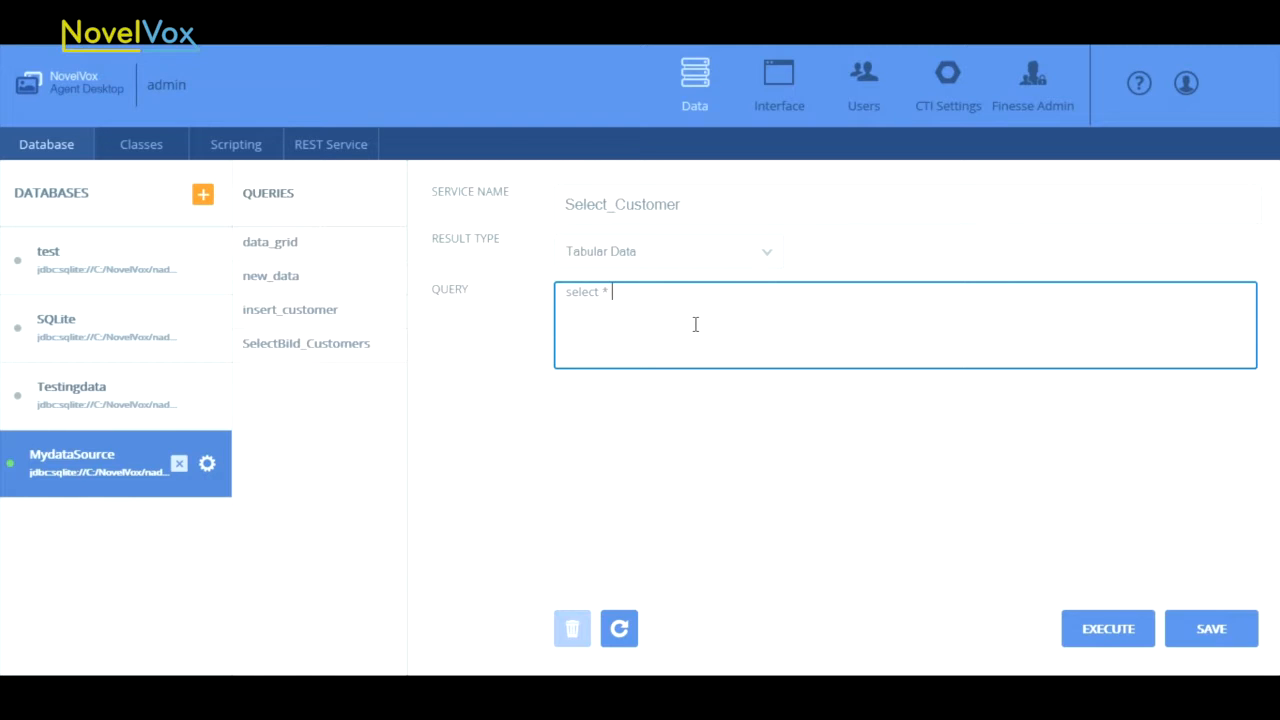
type("from")
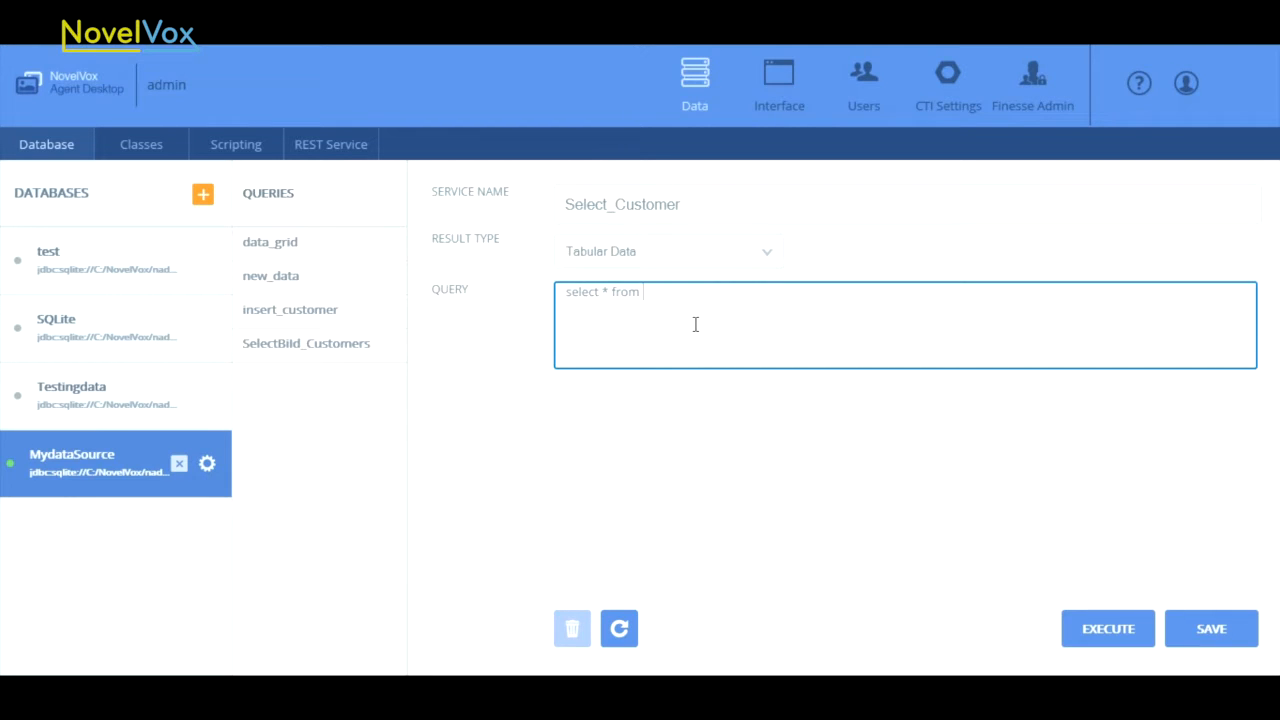
type("customer")
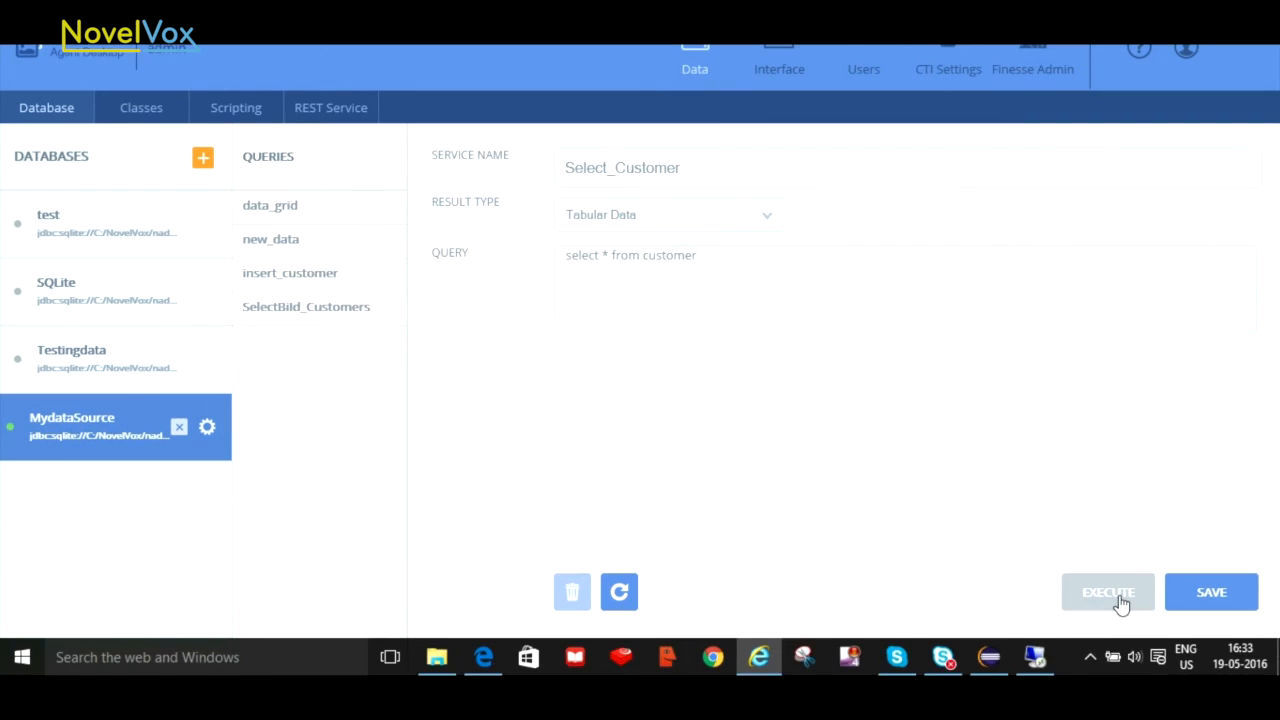
- Execute the customer query to preview rows, then save Select_Customer
left_click(1108, 591)
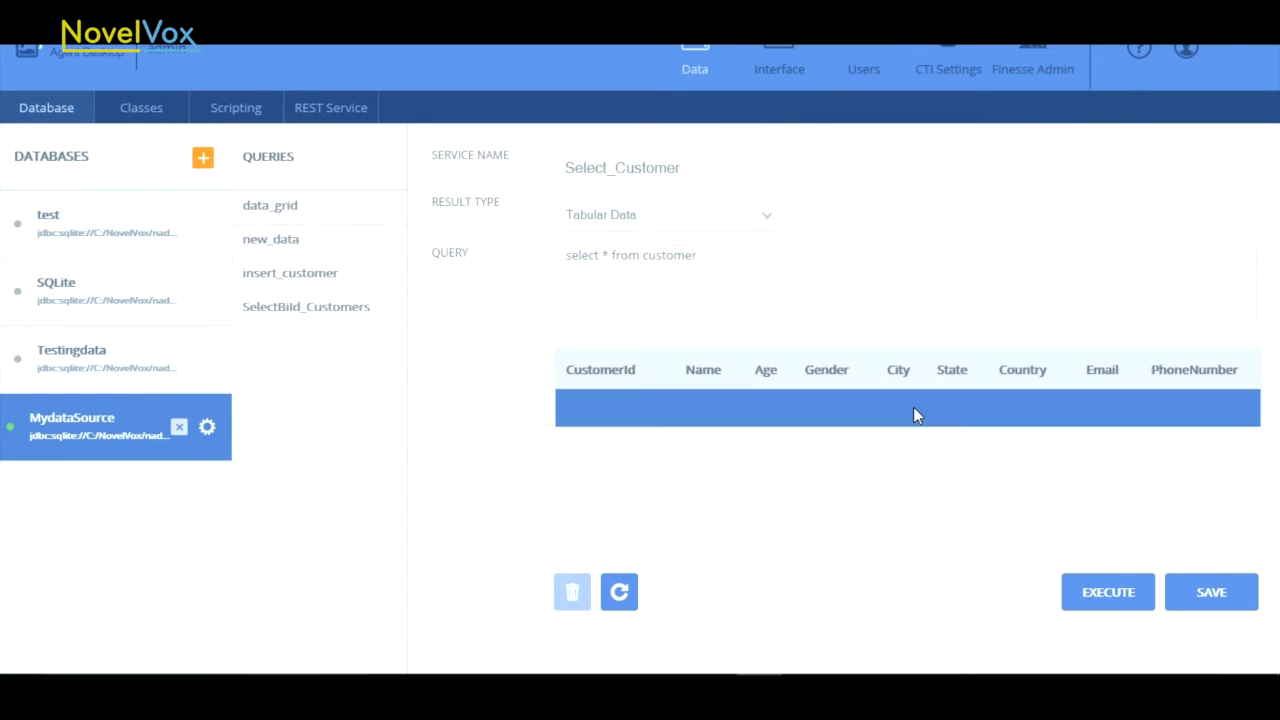
left_click(1108, 591)
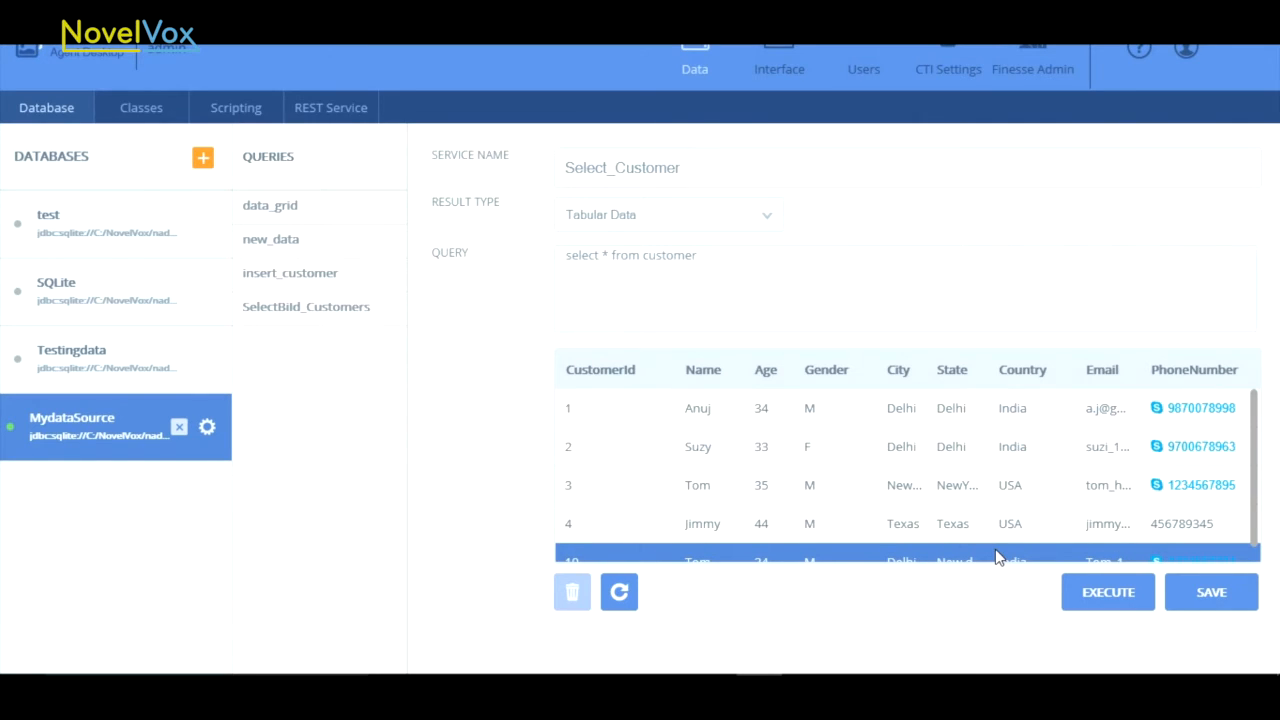
left_click(1210, 591)
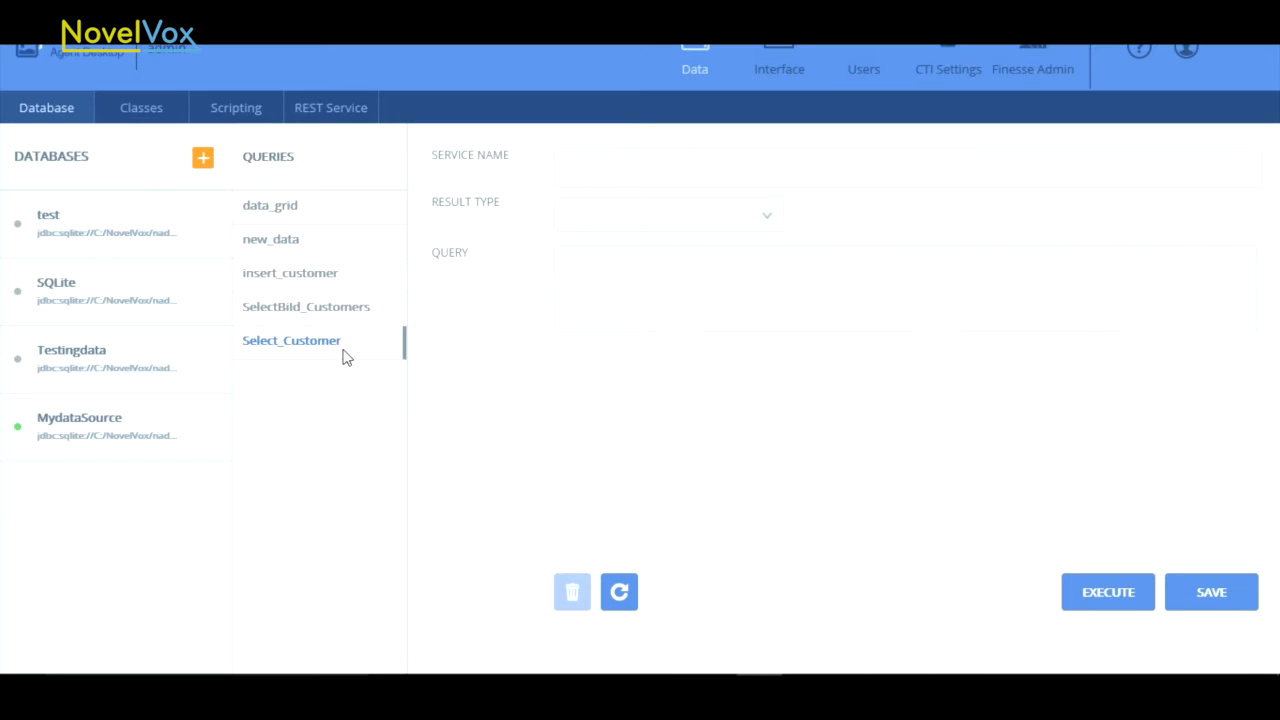
mouse_move(287, 358)
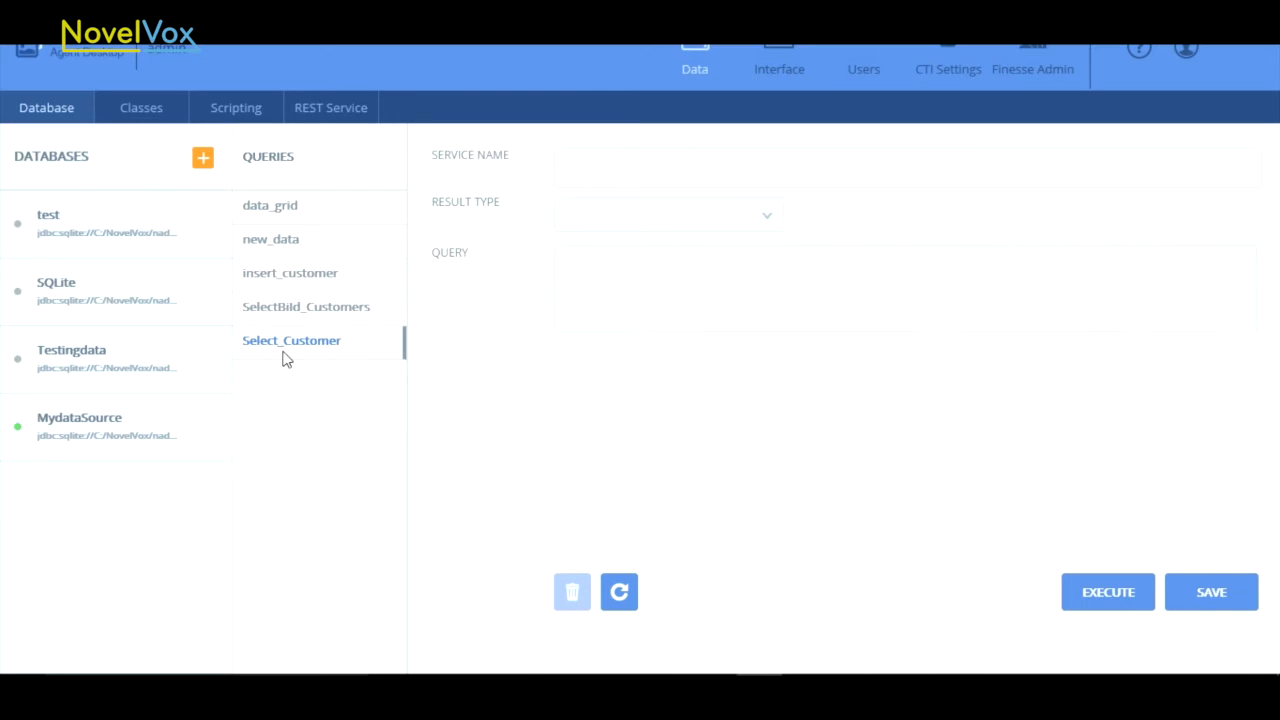
mouse_move(336, 363)
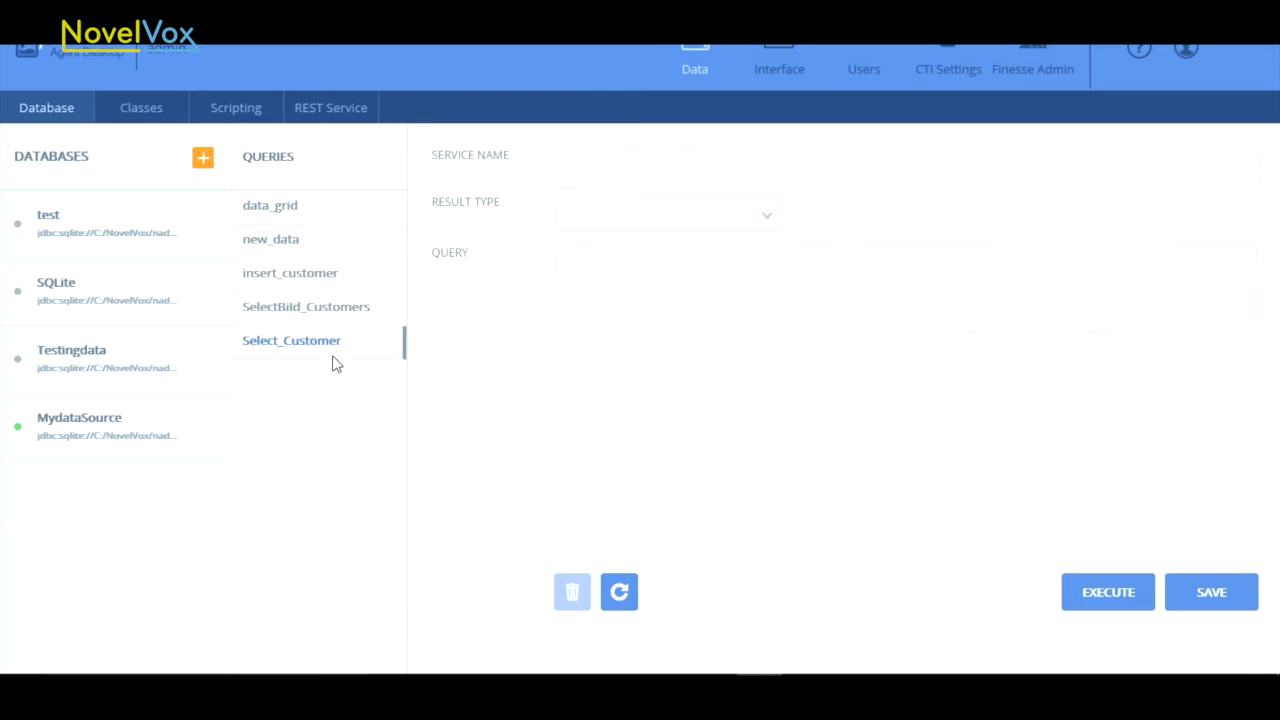
- Select MydataSource and create service select_Customer_ById returning a Value Object
left_click(80, 425)
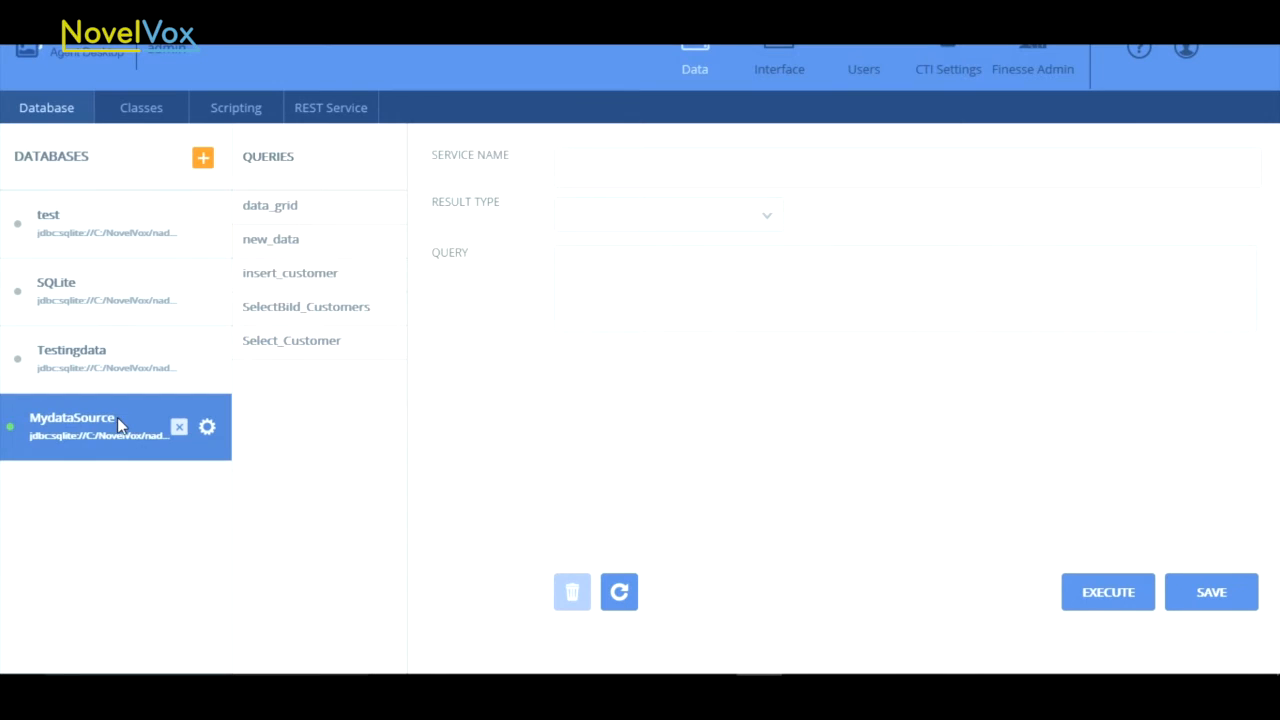
type("select")
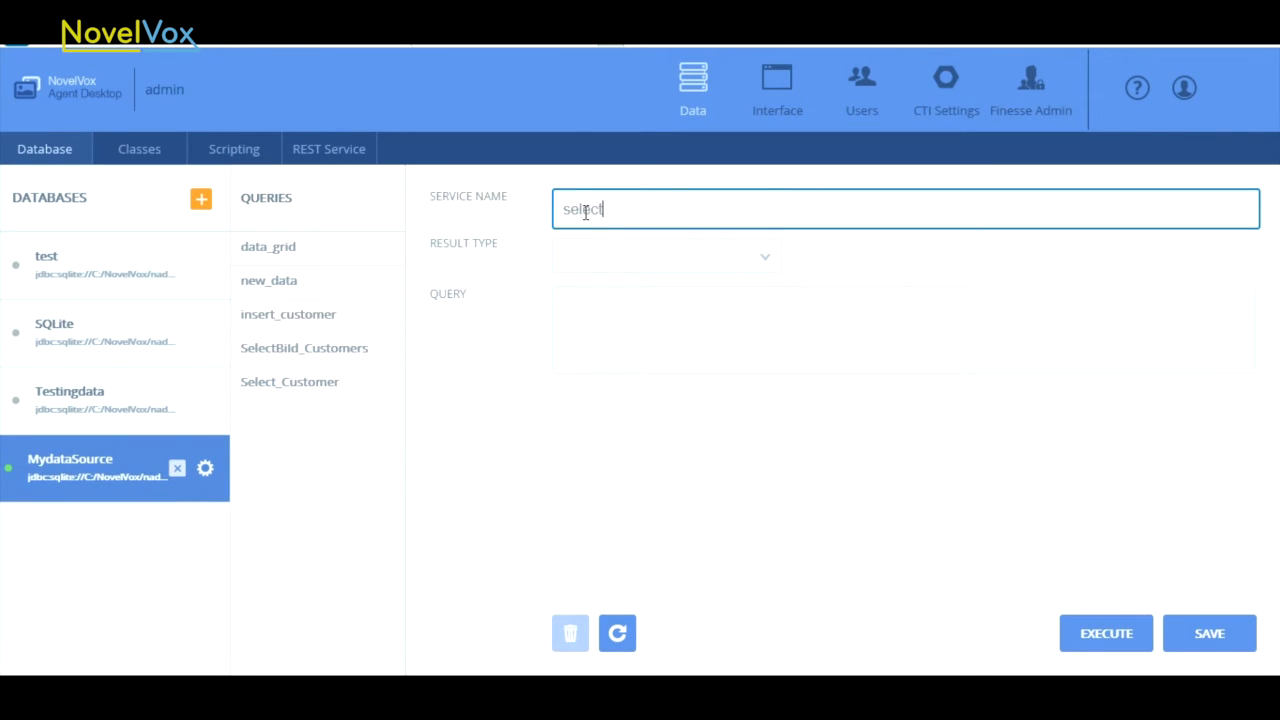
type("_Customer_ById")
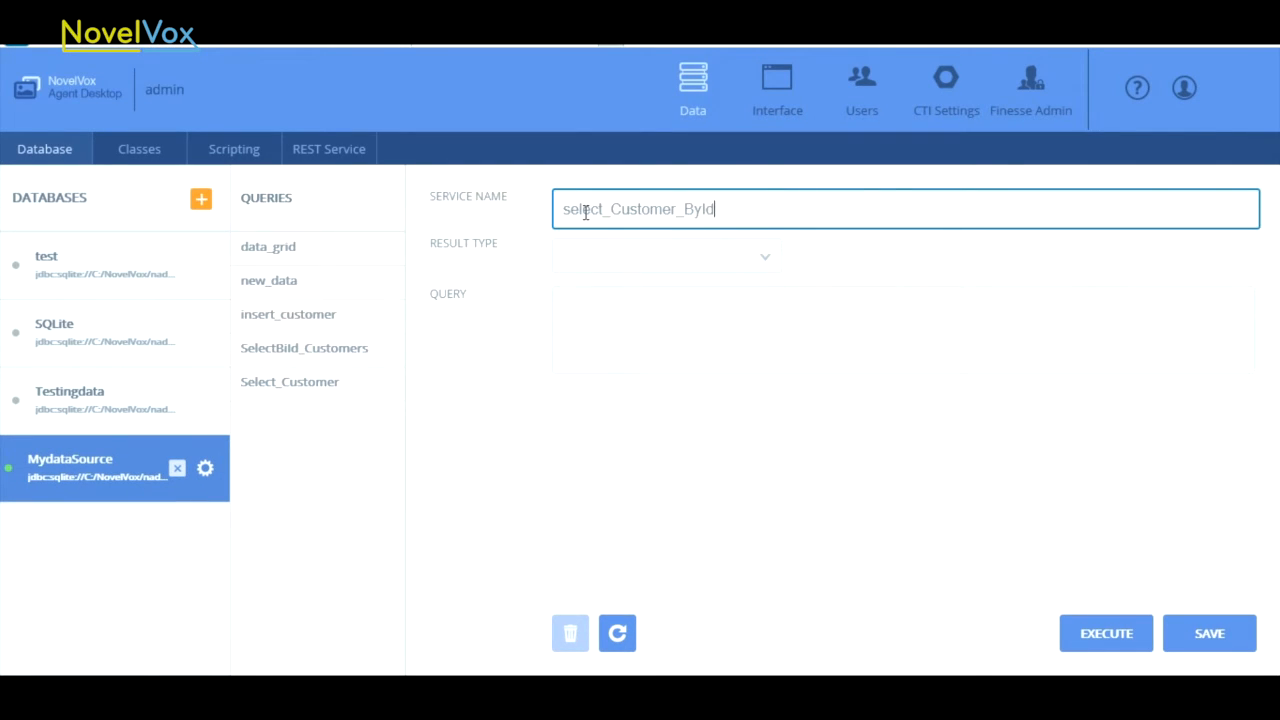
left_click(665, 256)
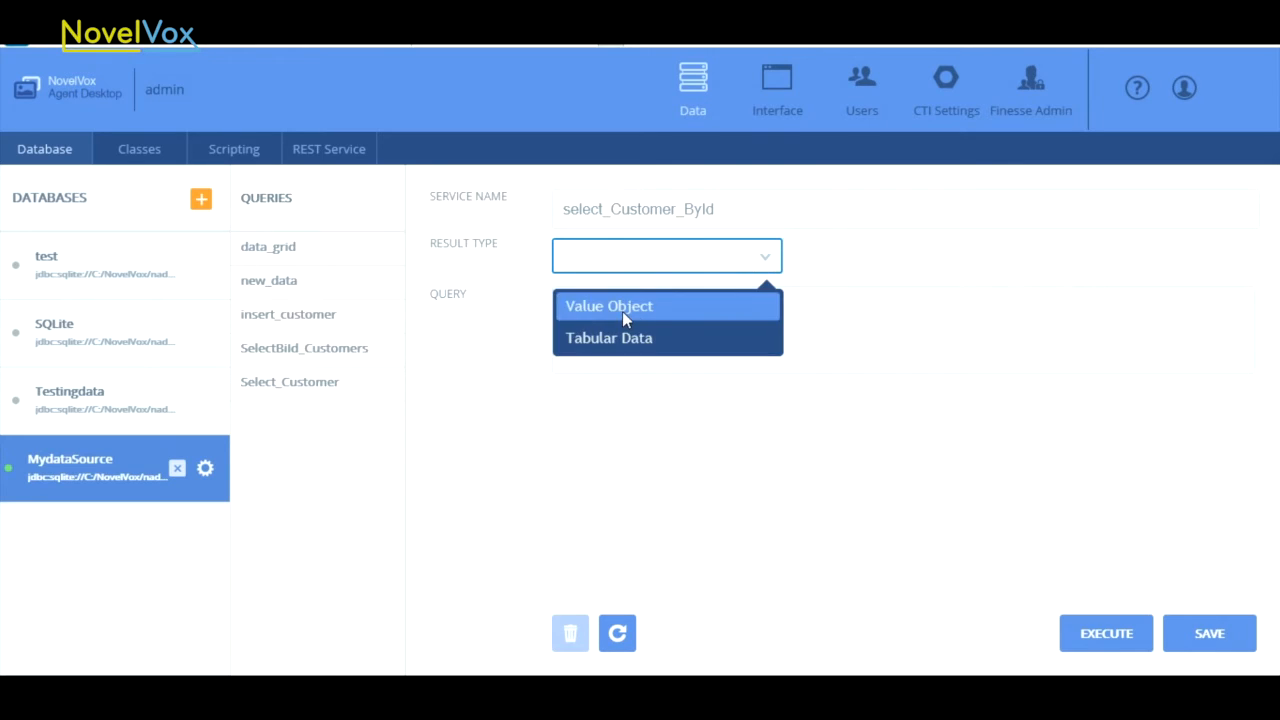
left_click(608, 306)
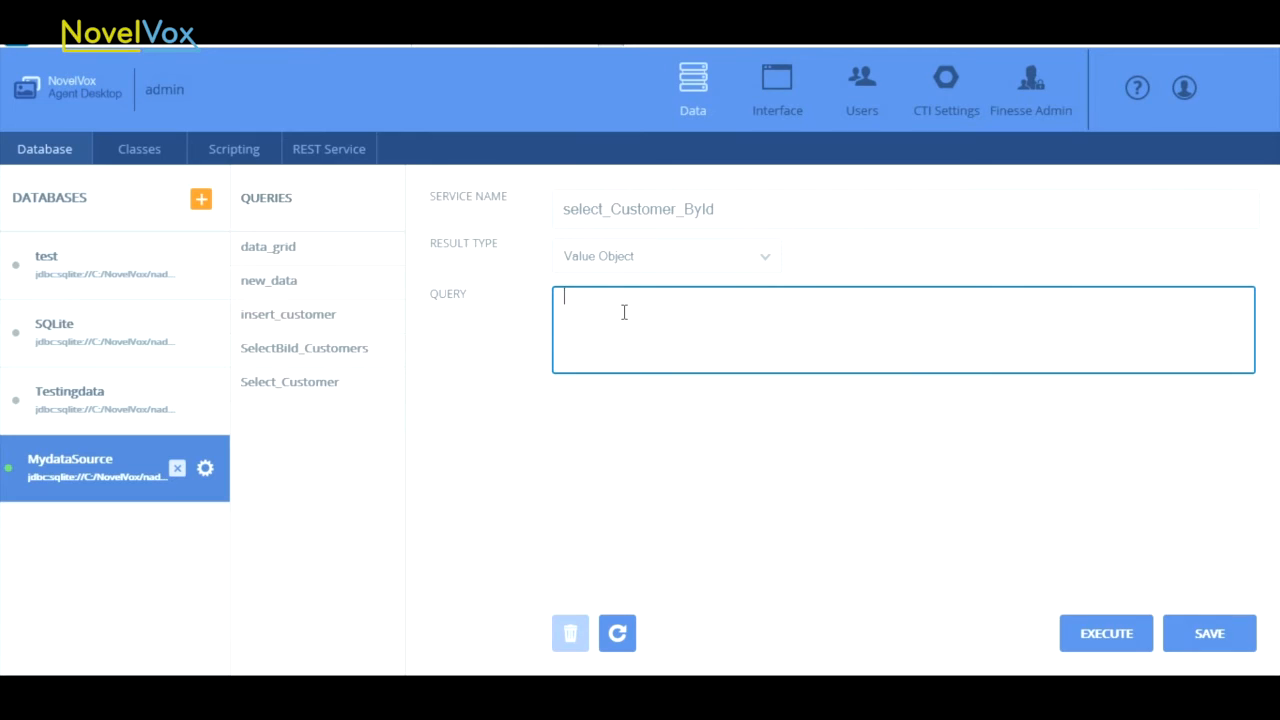
- Enter the query 'select * from Customer where Customerid = #id#'
type("select * from")
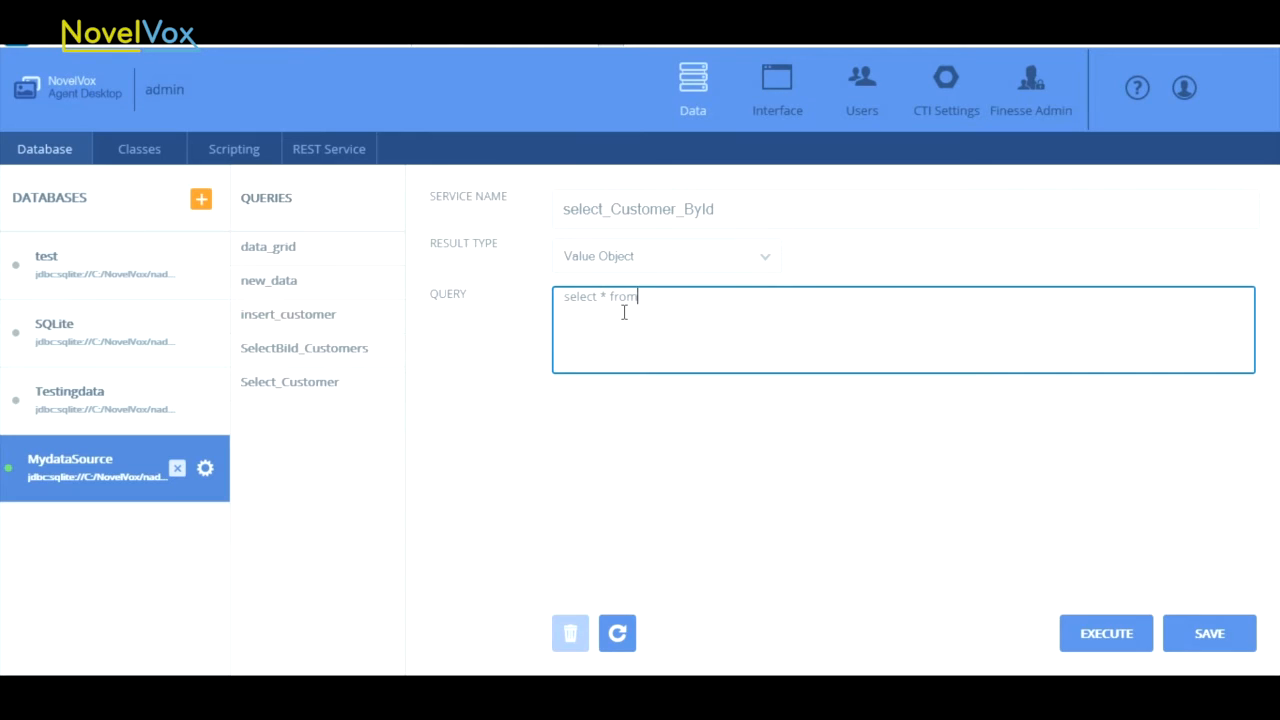
type("Customer where")
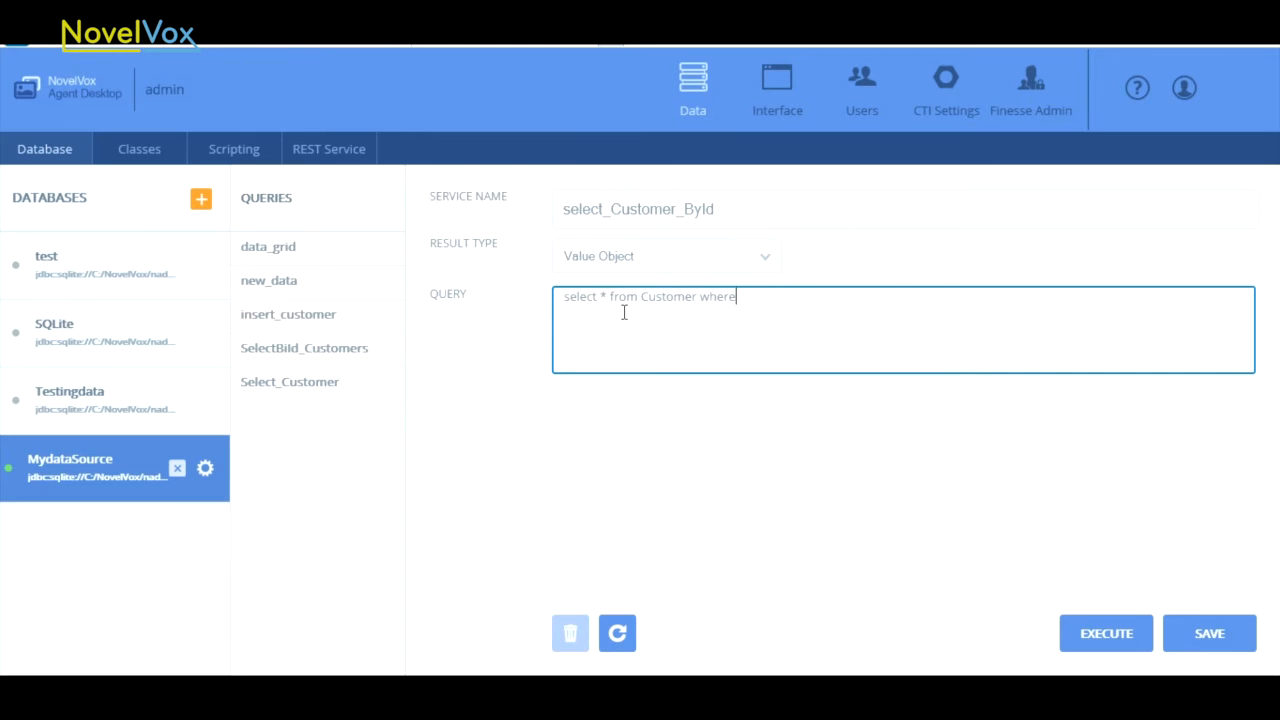
type("Customerid")
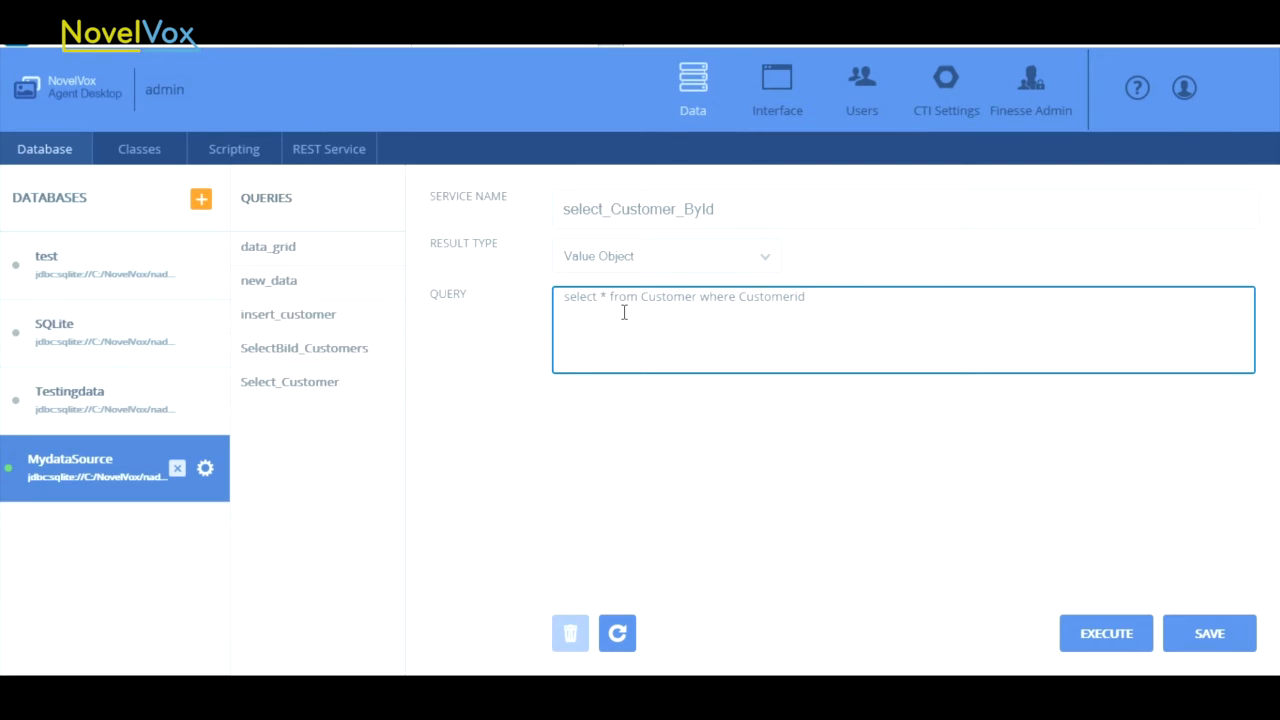
type("= #id#")
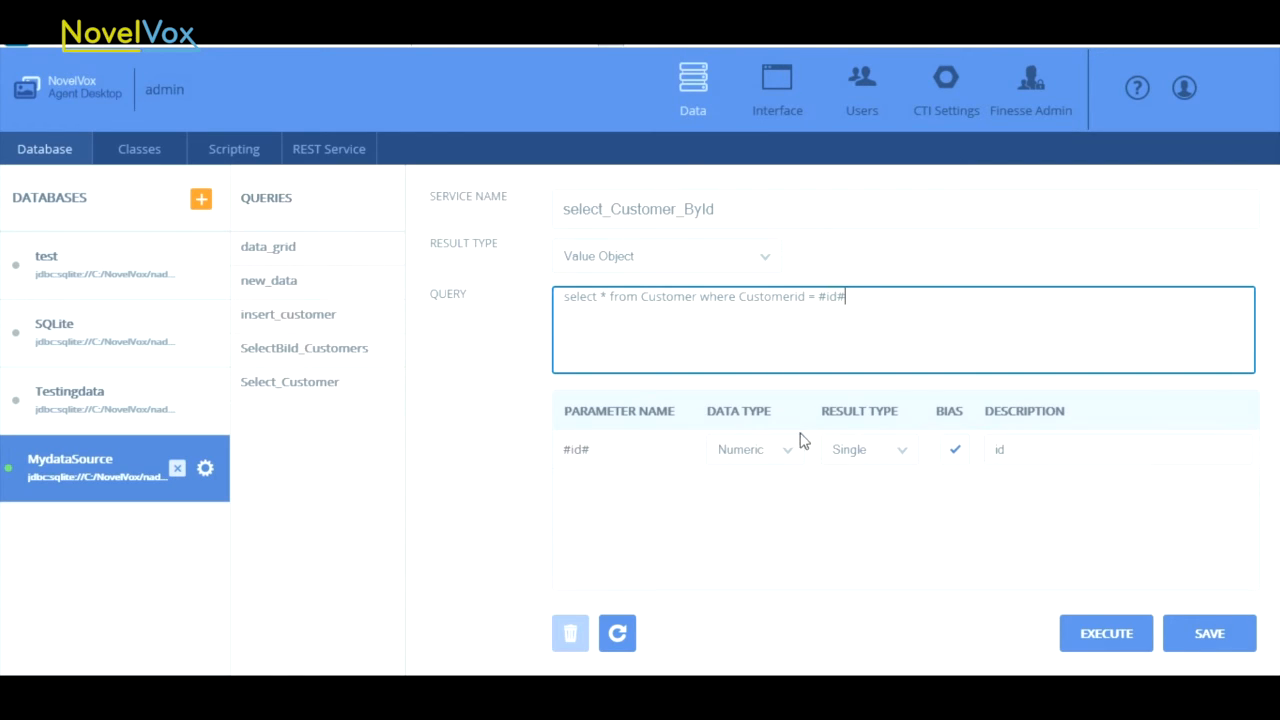
- Describe the #id# parameter and test the query with id 1, returning Anuj's record
left_click(619, 449)
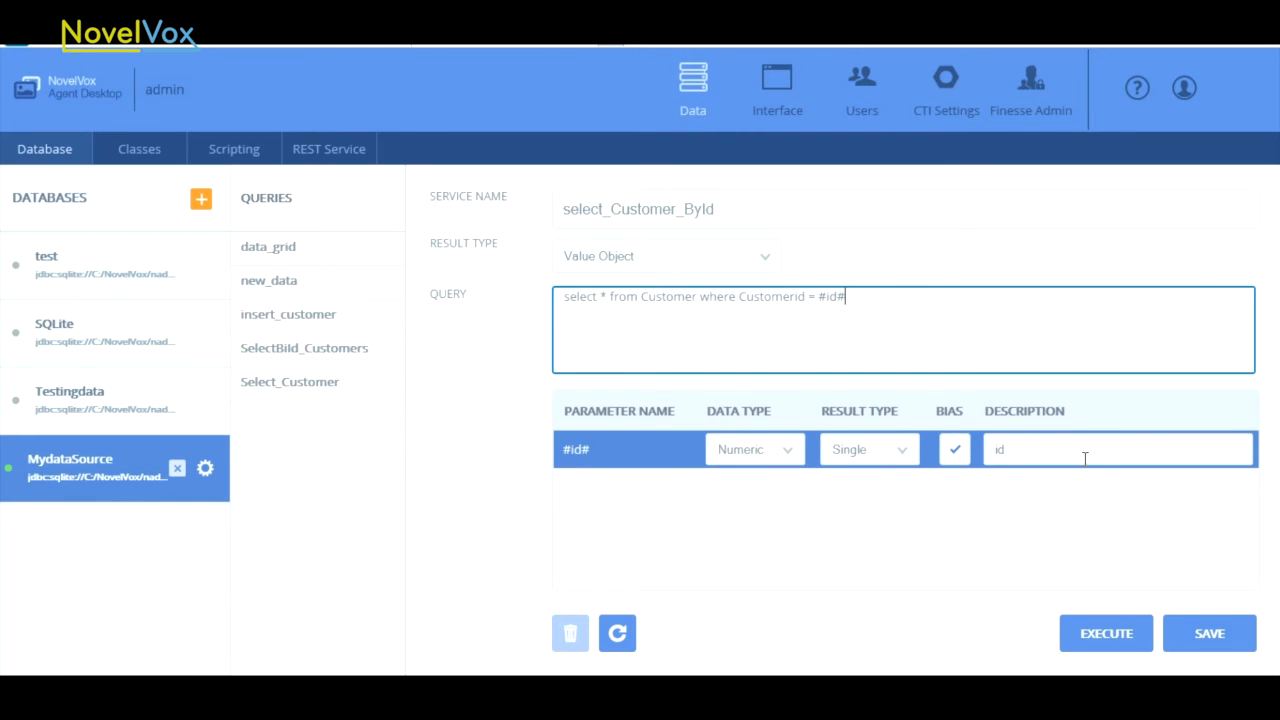
left_click(1106, 633)
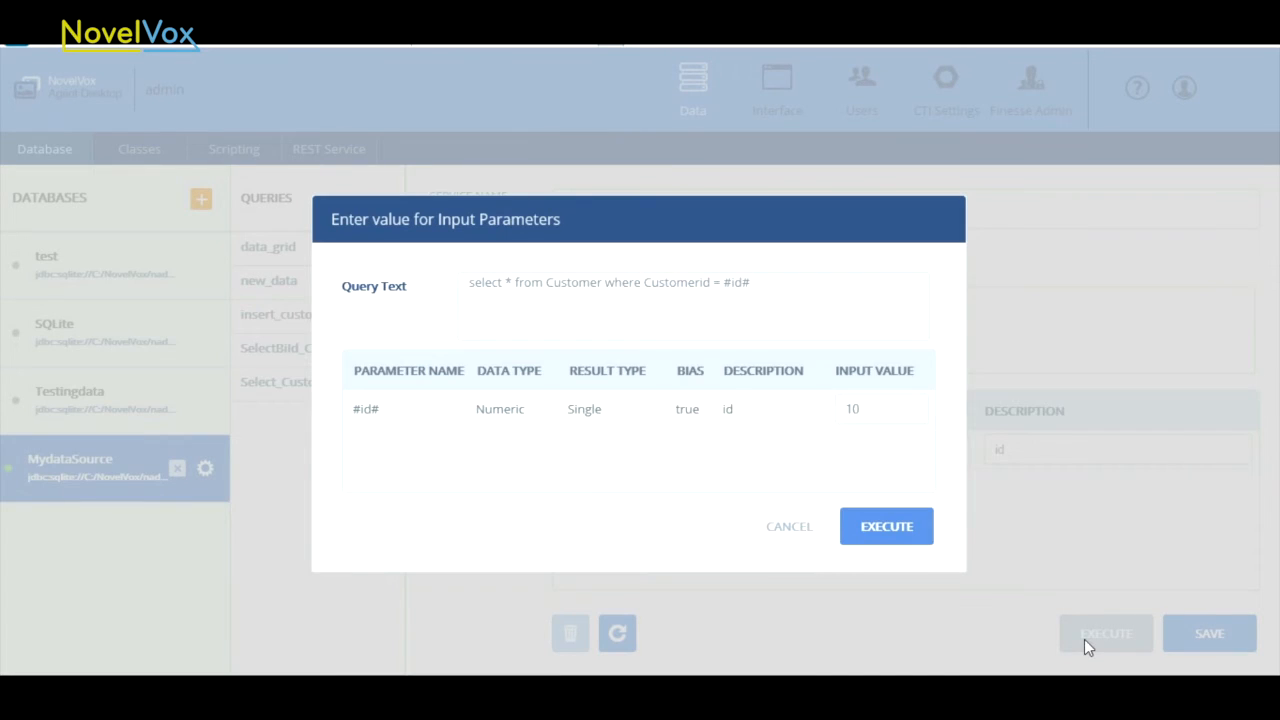
left_click(881, 409)
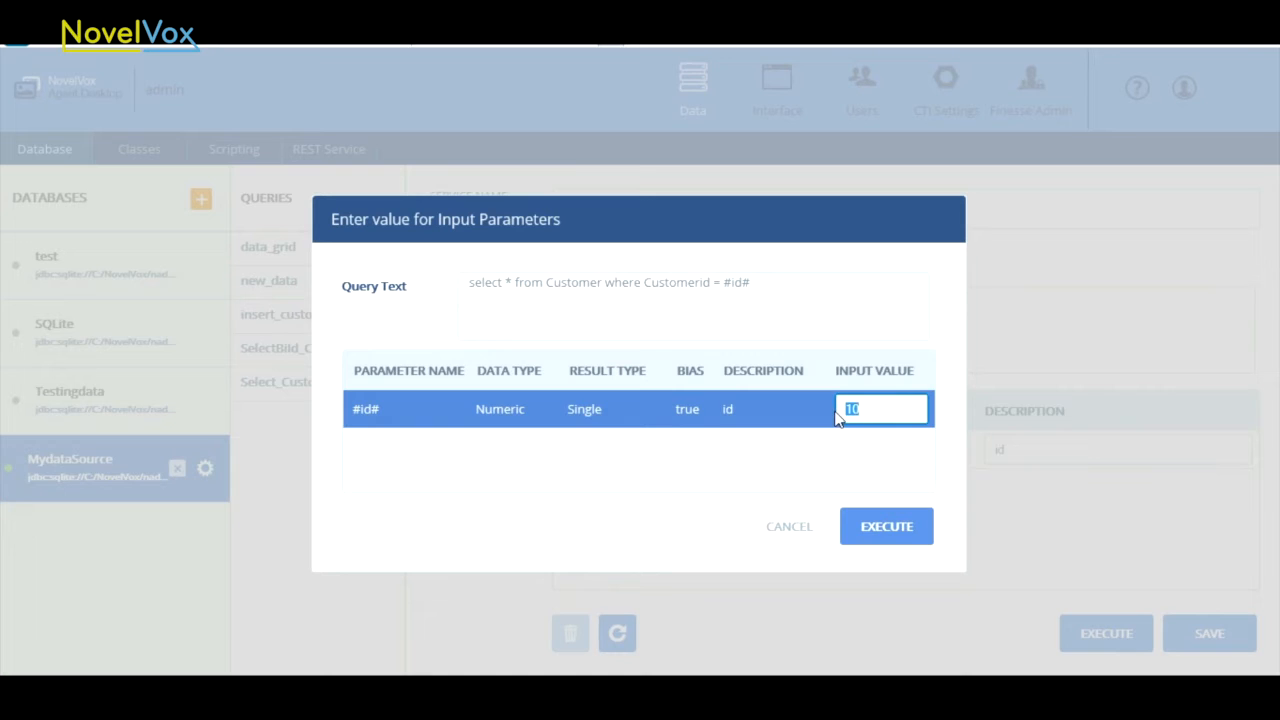
type("1")
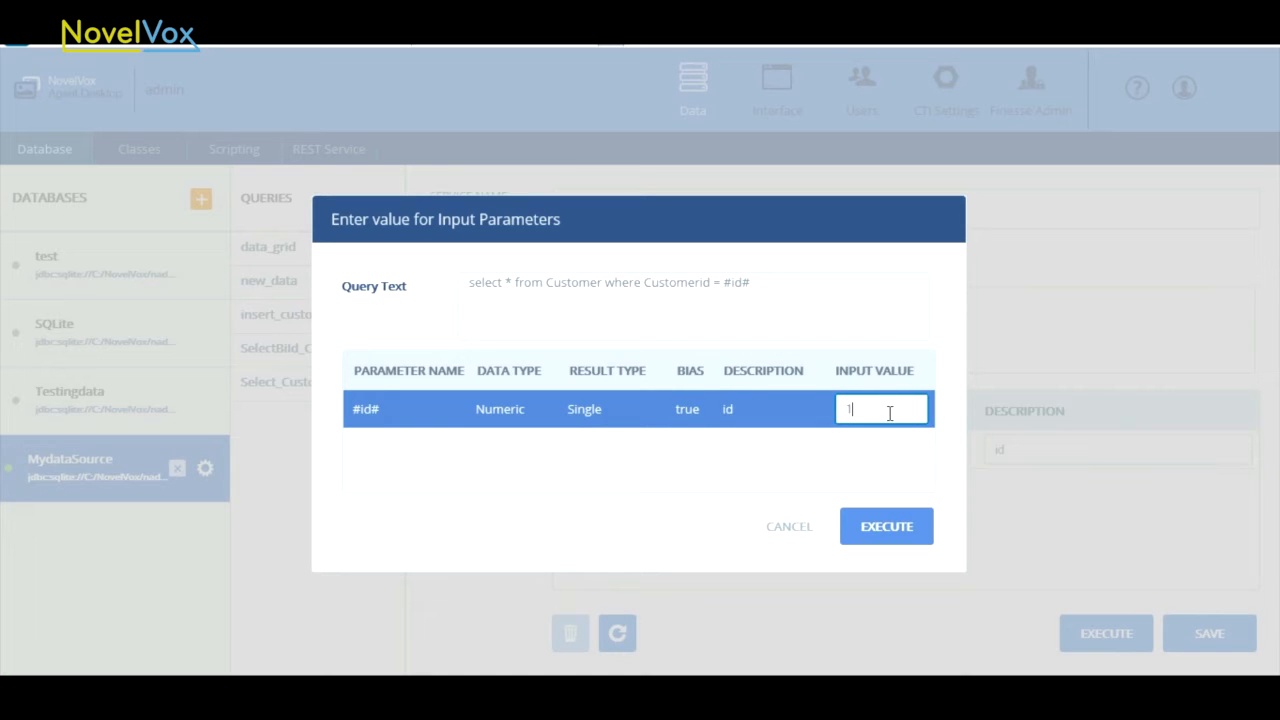
left_click(886, 526)
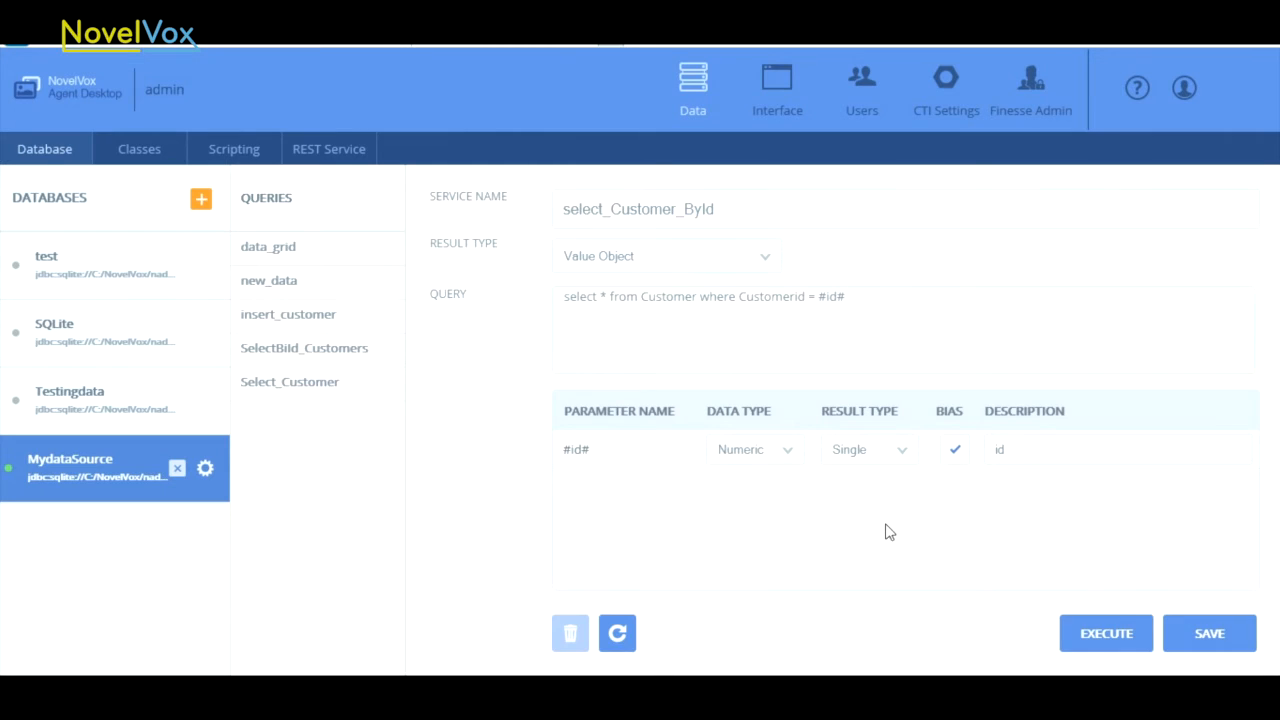
left_click(1105, 632)
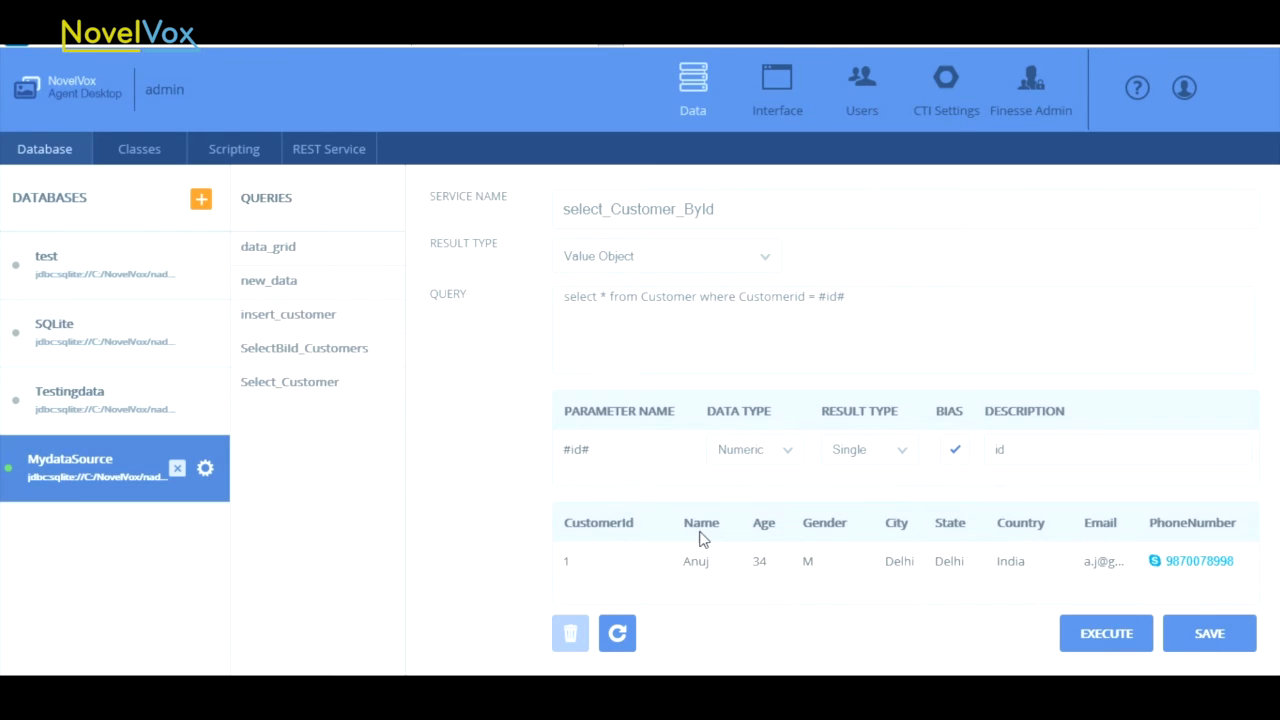
left_click(900, 560)
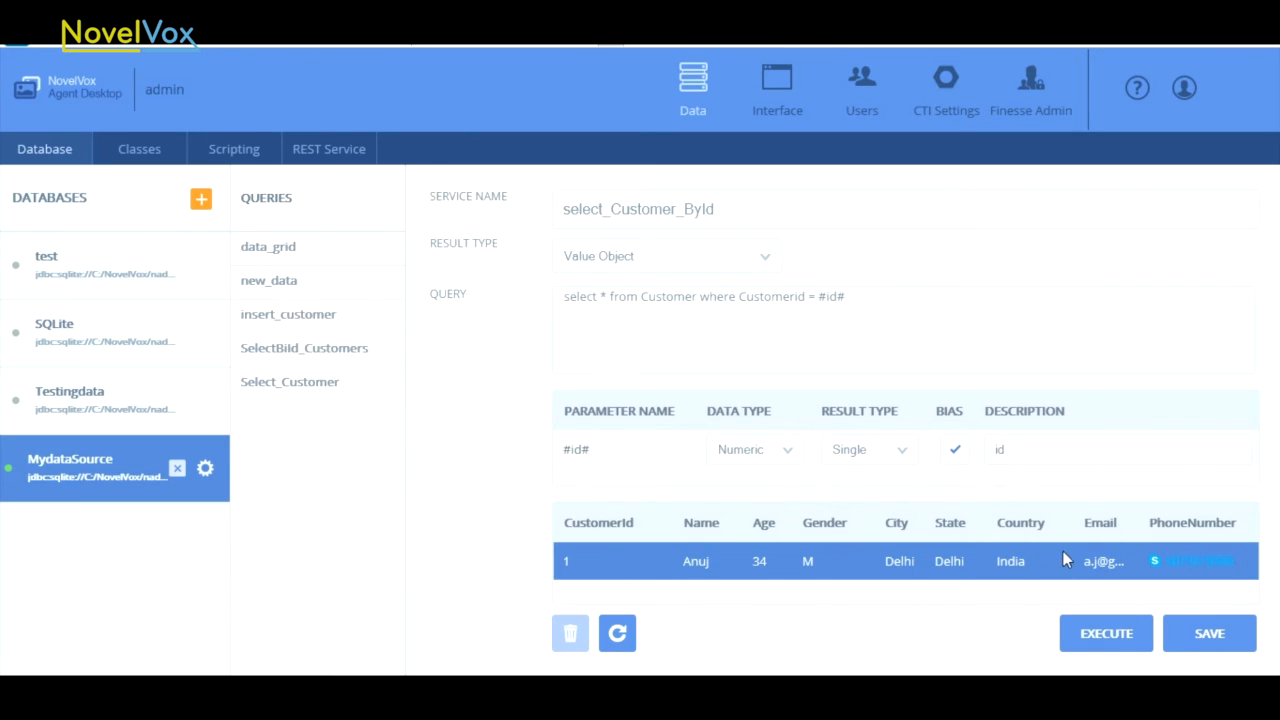
left_click(1105, 633)
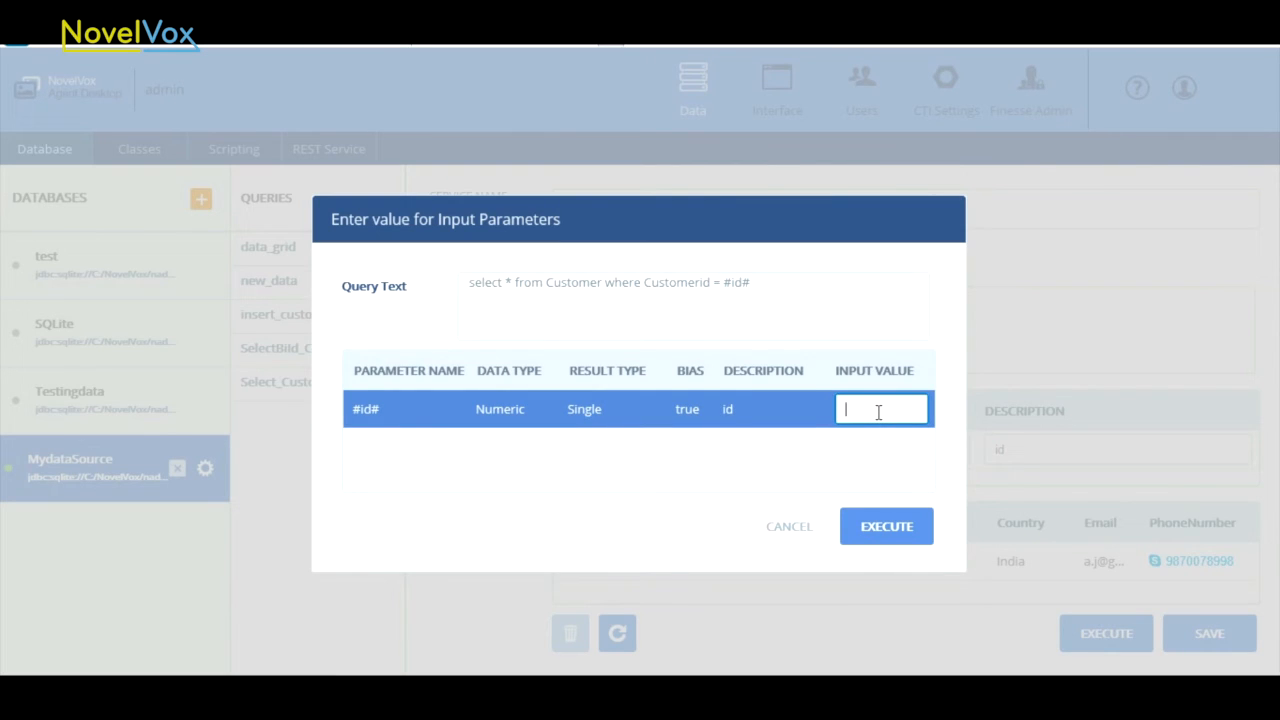
- Test the query with id 4, returning Jimmy from Texas, then enter id 100
type("4")
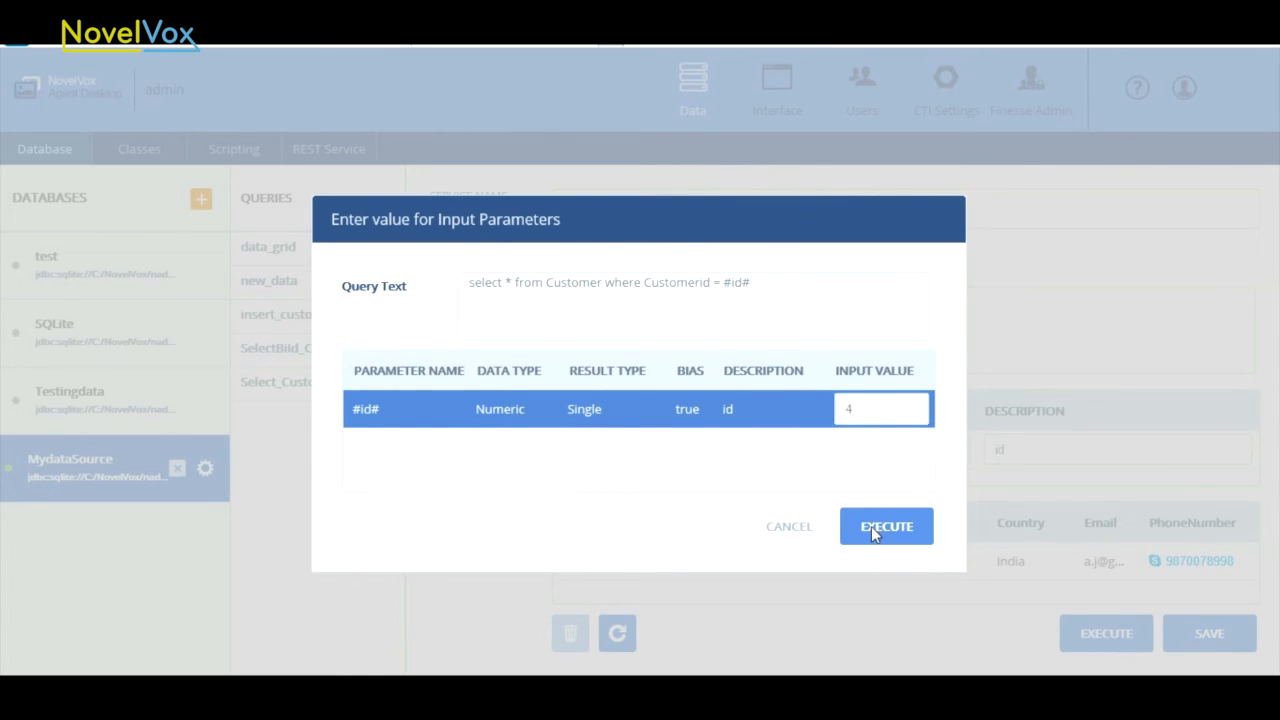
left_click(885, 526)
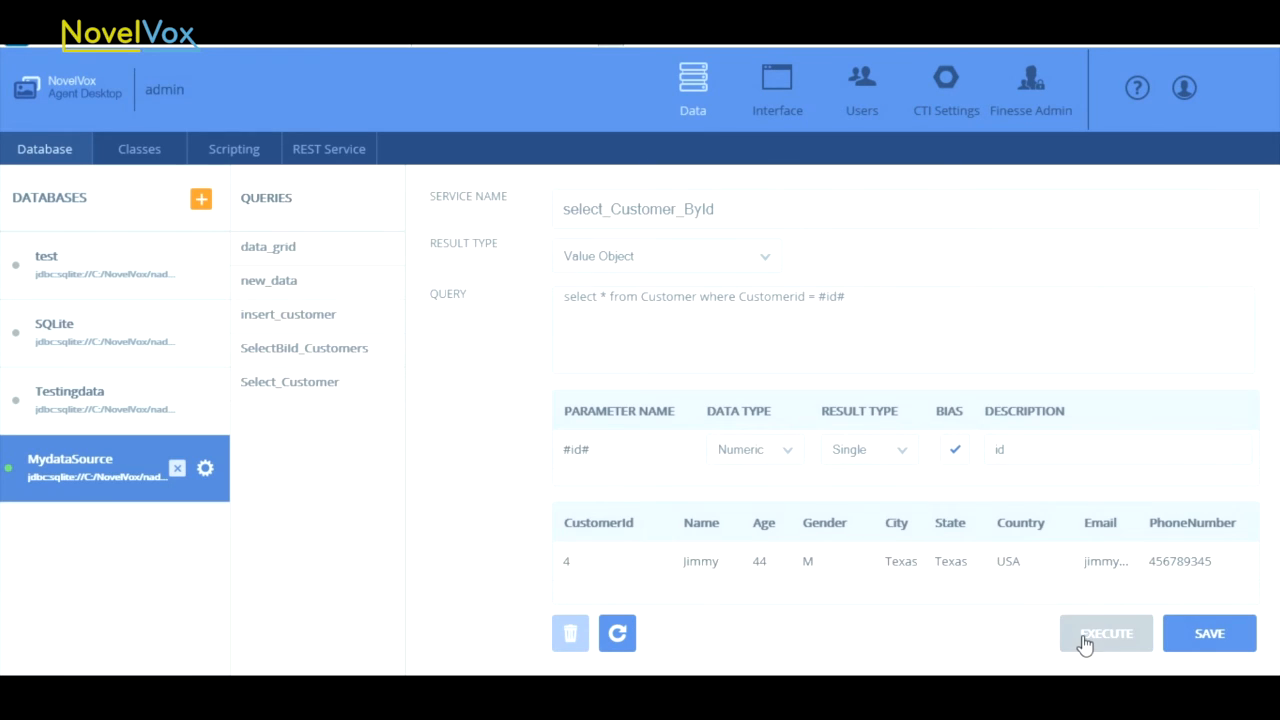
left_click(1105, 633)
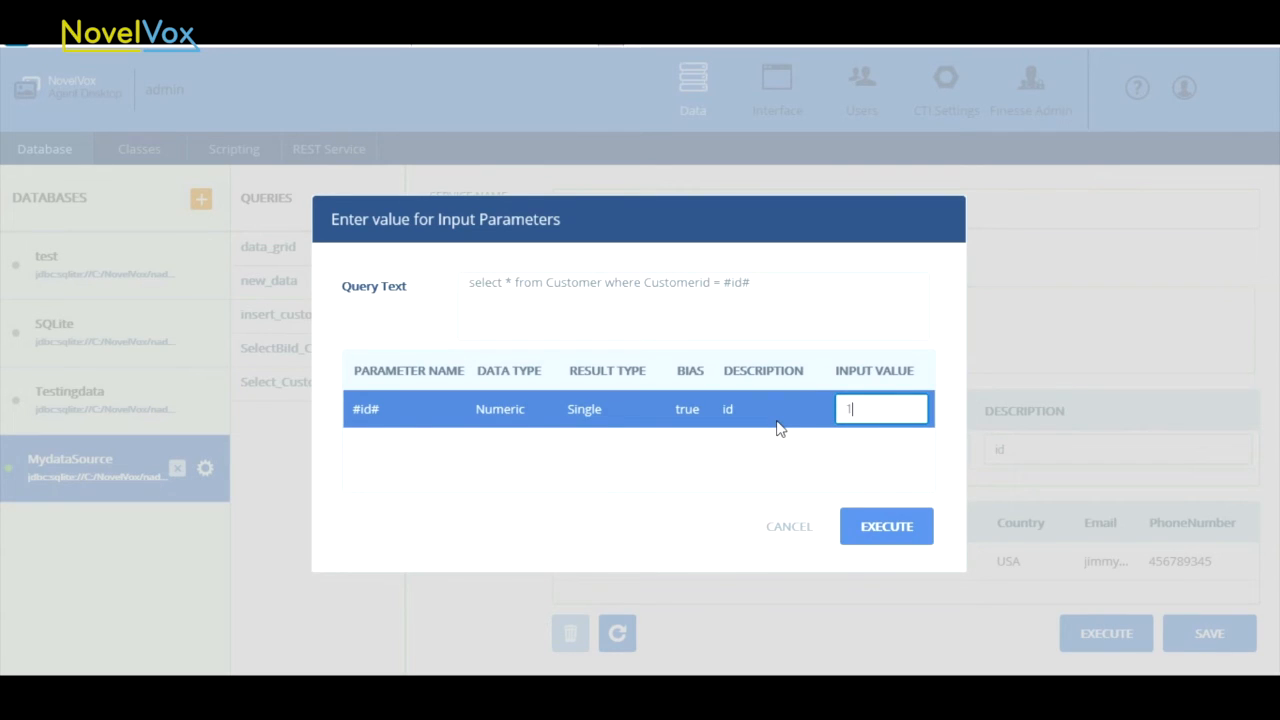
type("100")
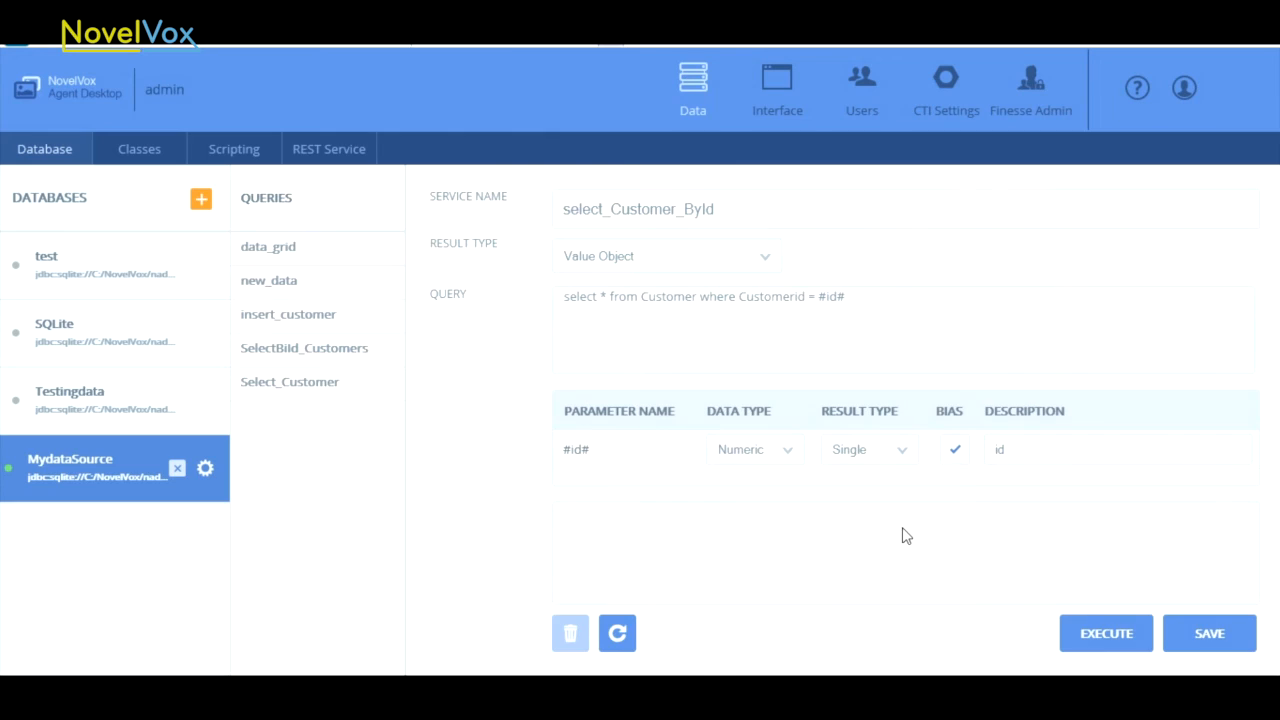
mouse_move(1053, 485)
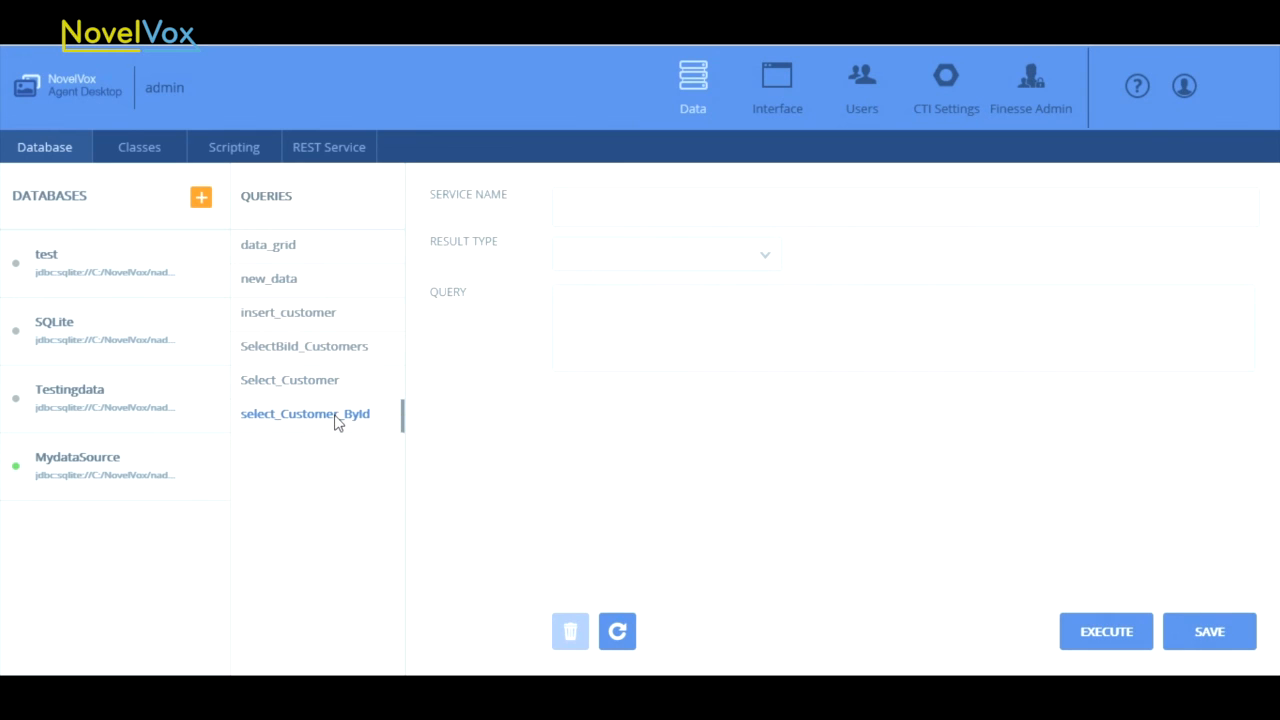
- Open the newly listed select_Customer_ById query under MydataSource's Queries list
left_click(115, 465)
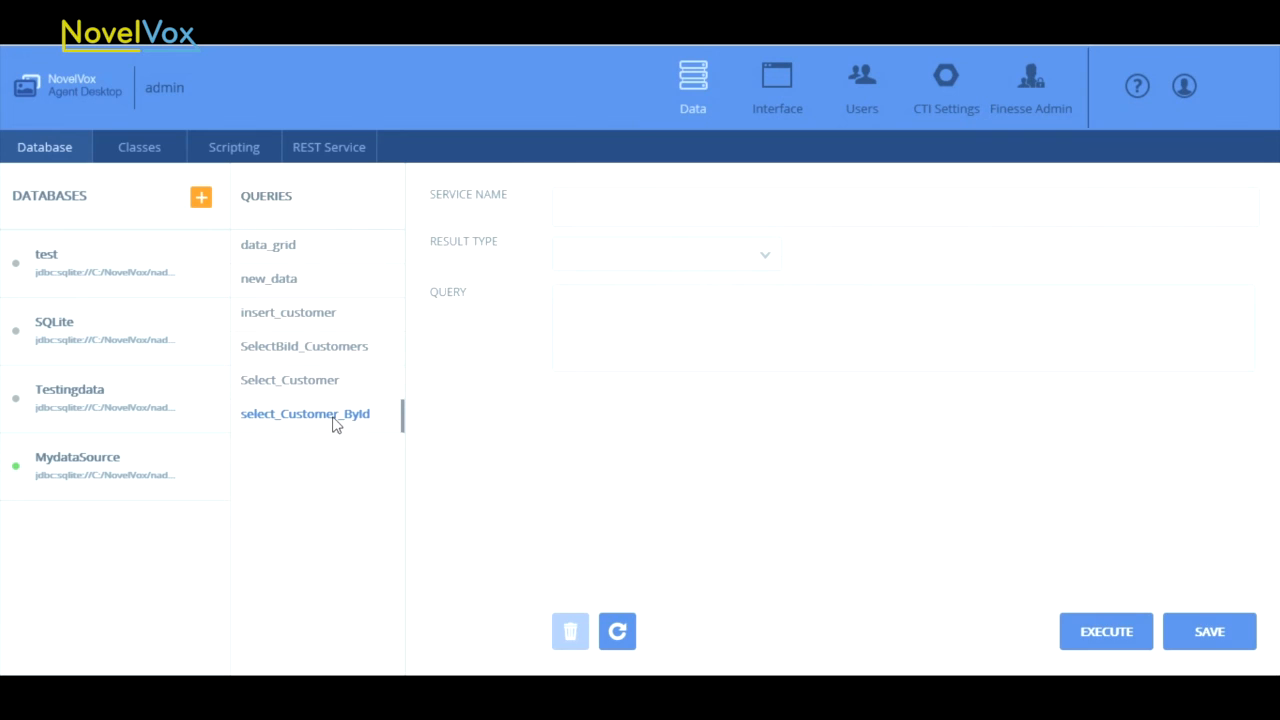
mouse_move(463, 402)
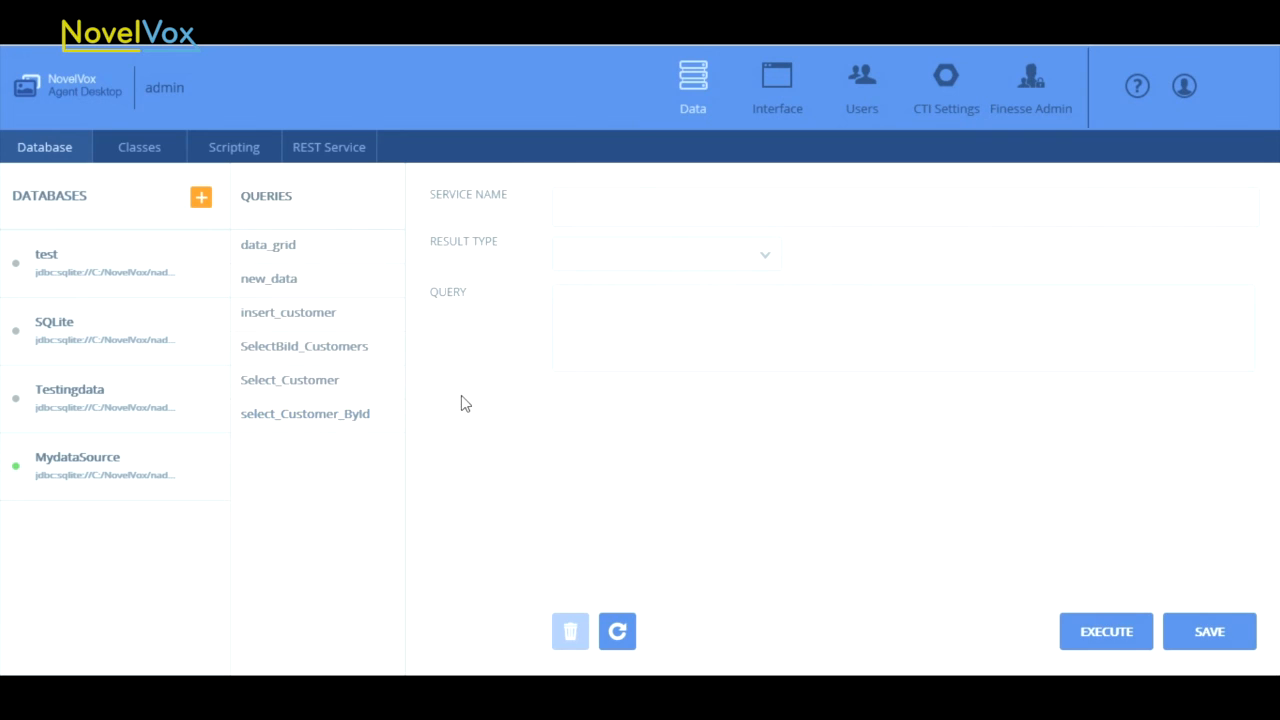